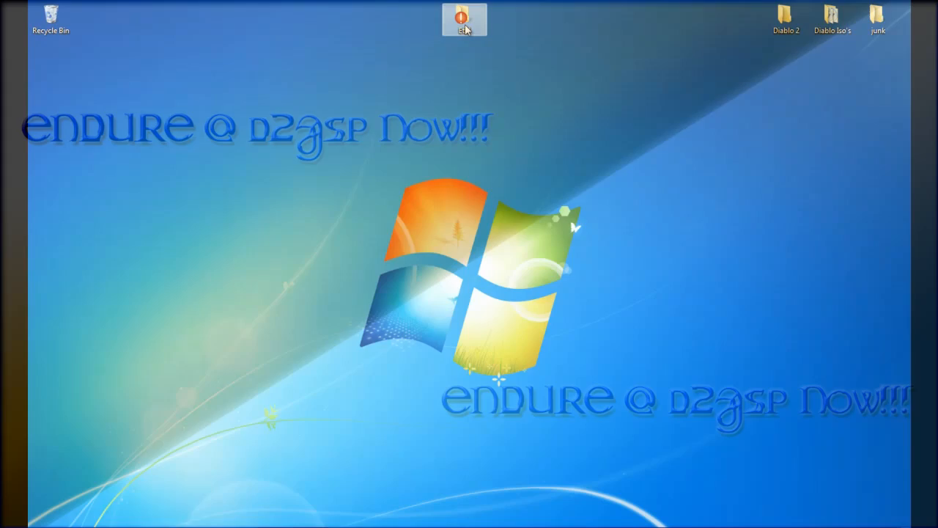
# Launch ETAL Manager from the Etal\D2NT folder
pyautogui.doubleClick(464, 20)
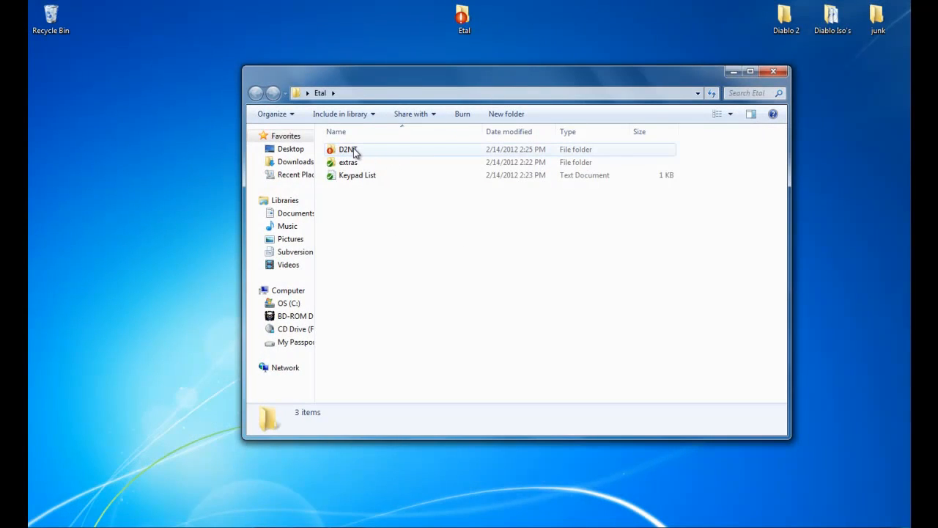
pyautogui.doubleClick(346, 149)
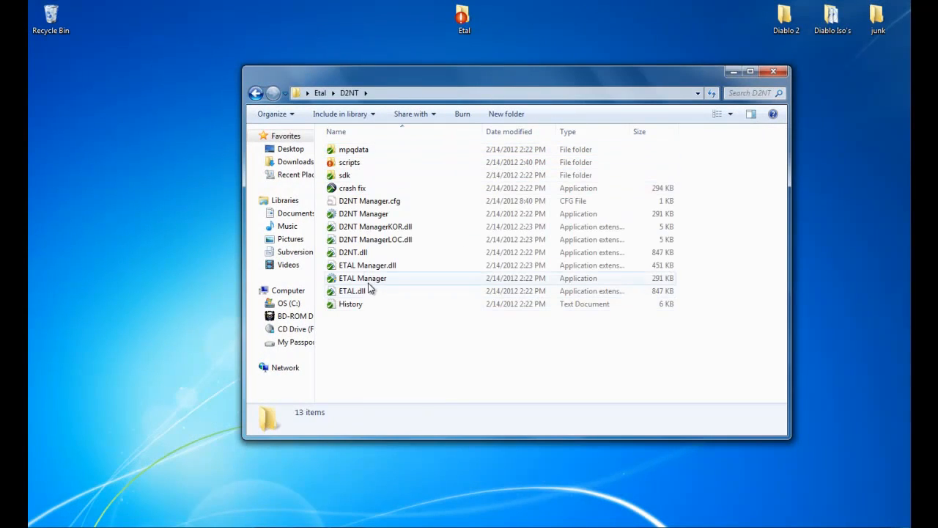
pyautogui.click(362, 278)
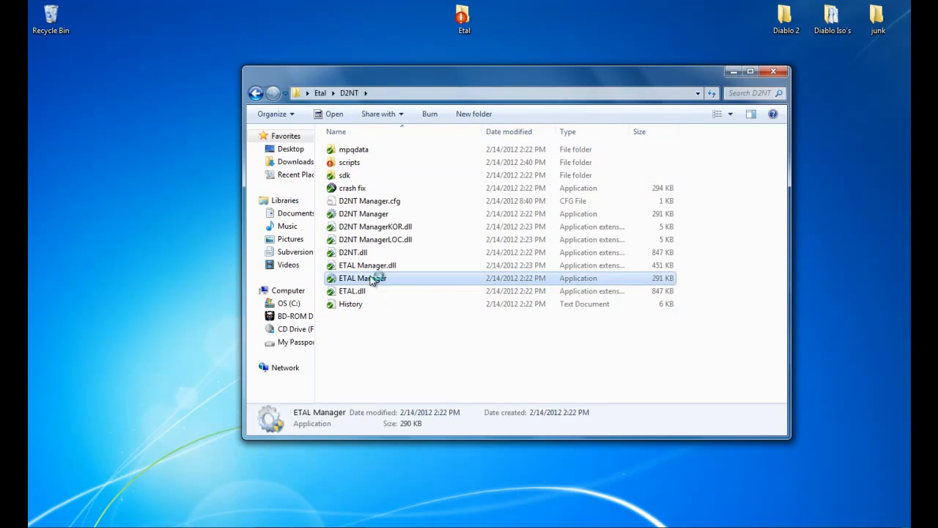
pyautogui.doubleClick(363, 278)
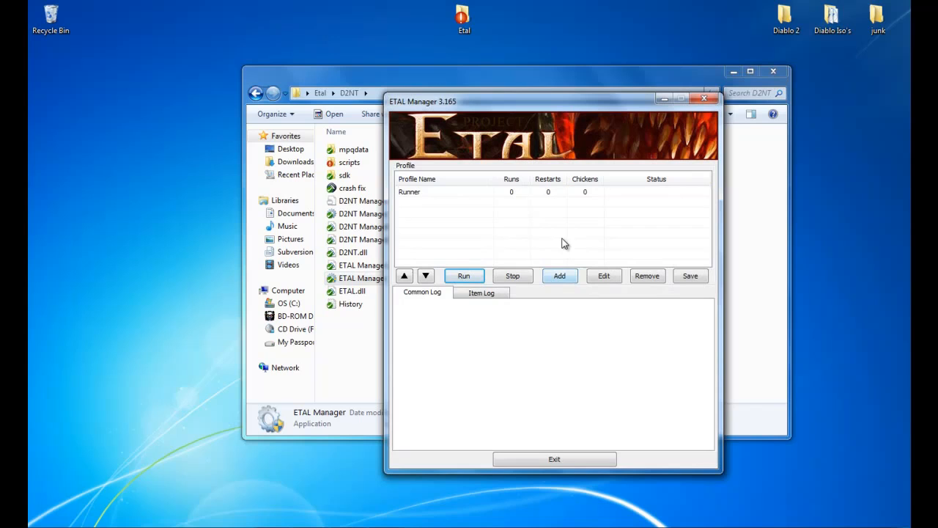
# Add a new bot profile named Leecher
pyautogui.click(559, 276)
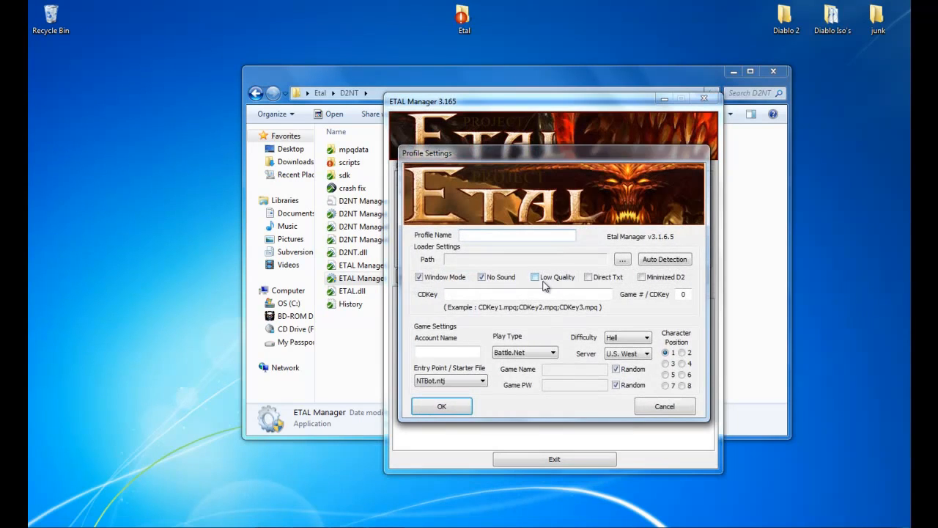
pyautogui.write('Leech')
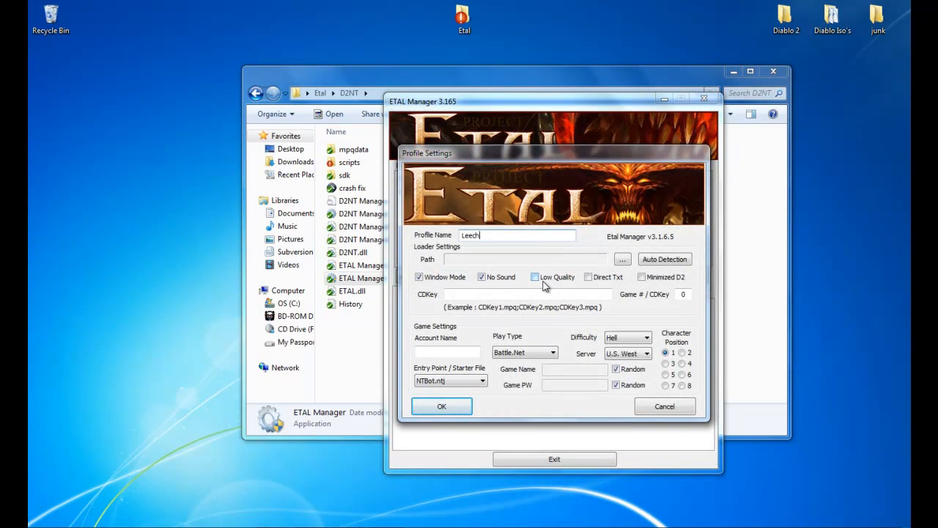
pyautogui.write('er')
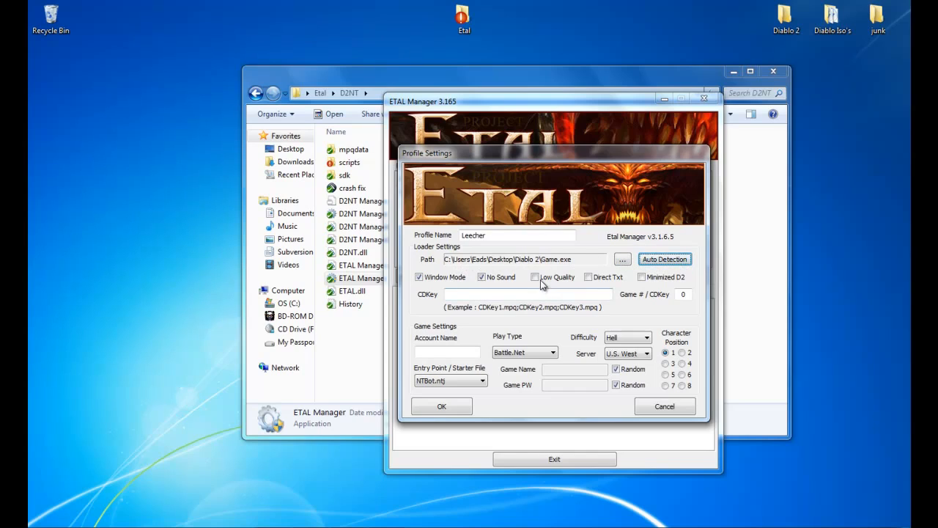
# Enter cdkey1.mpq;cdkey2.mpq as the CD key files and demo as account name
pyautogui.write('cdkey1.mp')
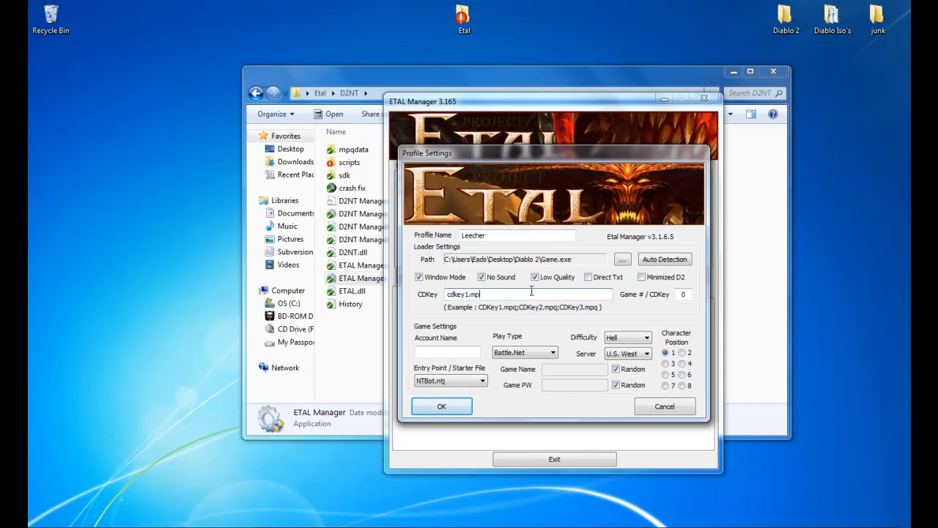
pyautogui.write('q;cdkey2.mpq')
pyautogui.click(682, 294)
pyautogui.write('10')
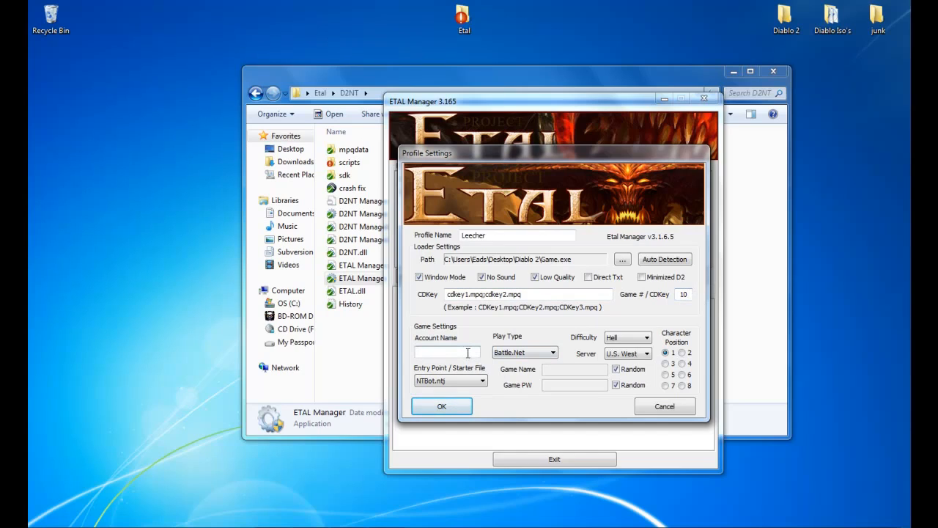
pyautogui.click(447, 352)
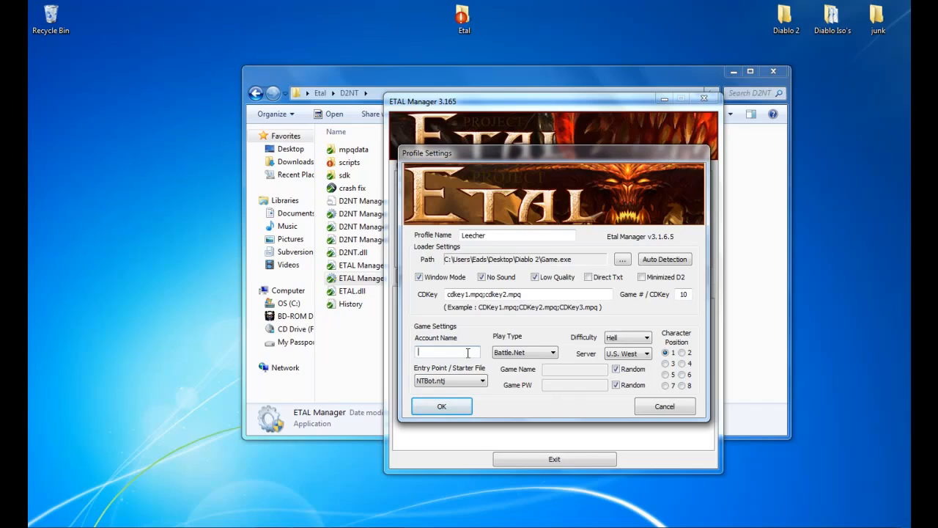
pyautogui.write('demo-')
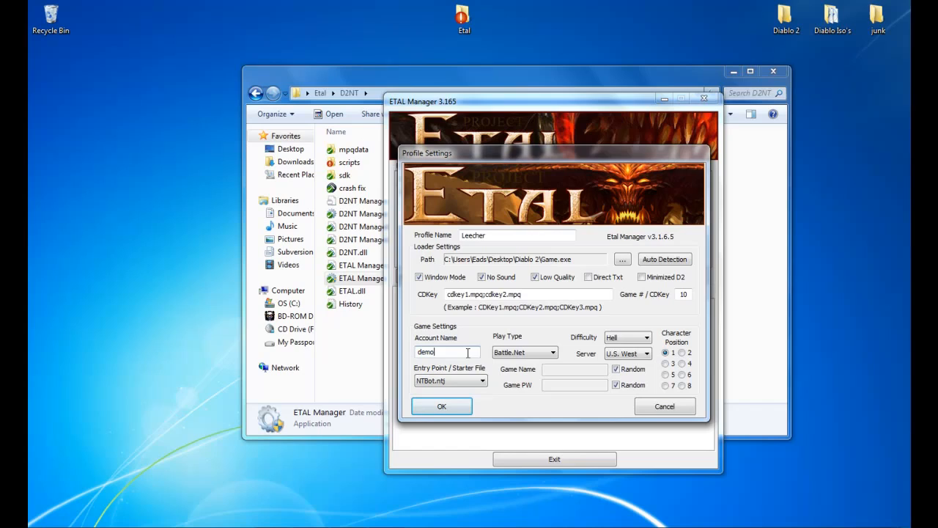
# Set server to U.S. East, character position 4 and game name r
pyautogui.click(647, 354)
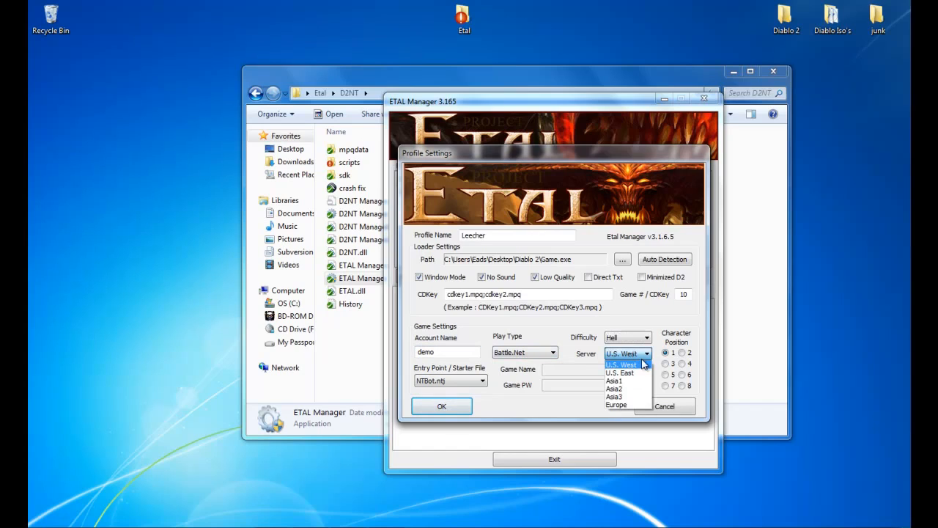
pyautogui.click(620, 372)
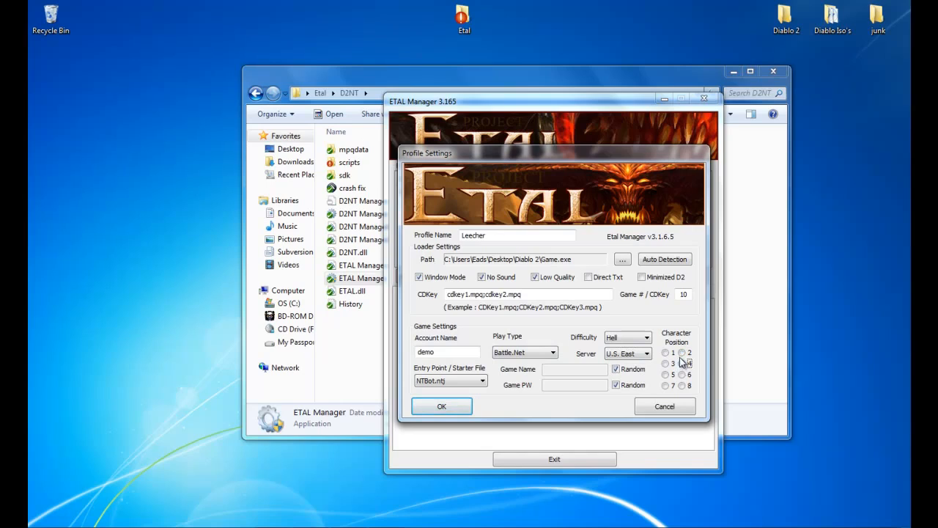
pyautogui.click(682, 363)
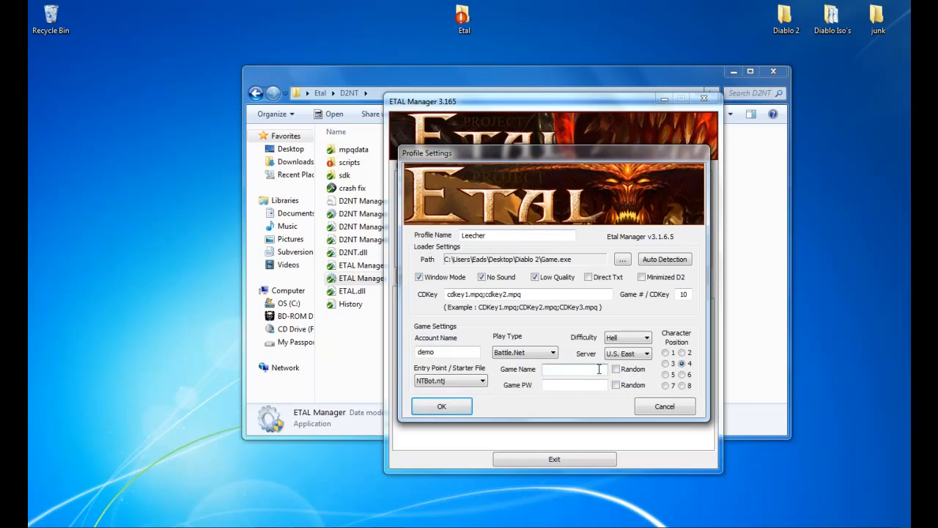
pyautogui.write('r')
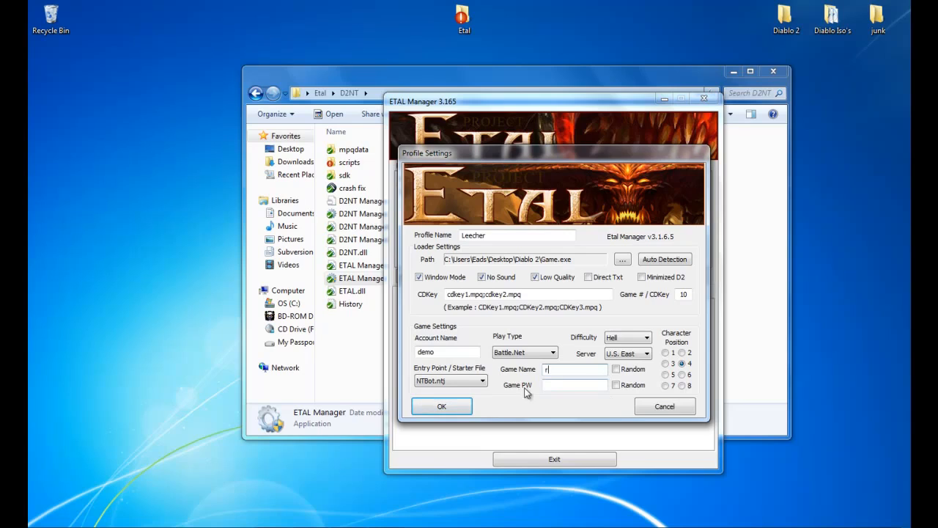
# Choose NTLeechStarter.ntj as the starter, confirm and save the profile, then close the manager
pyautogui.click(483, 381)
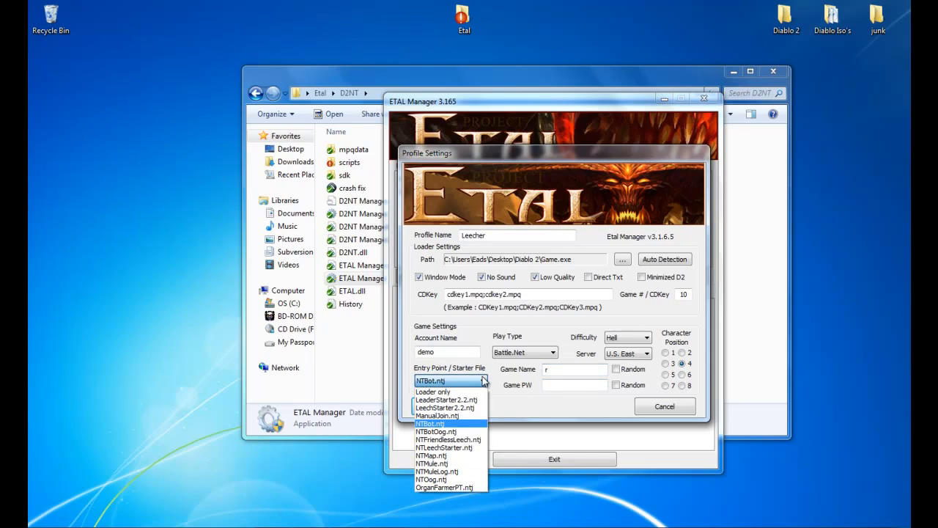
pyautogui.moveTo(433, 390)
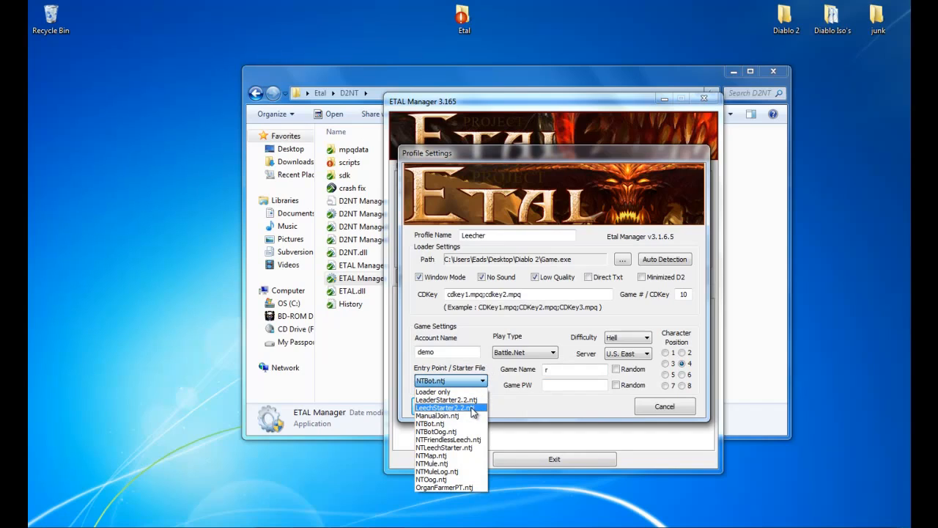
pyautogui.moveTo(450, 448)
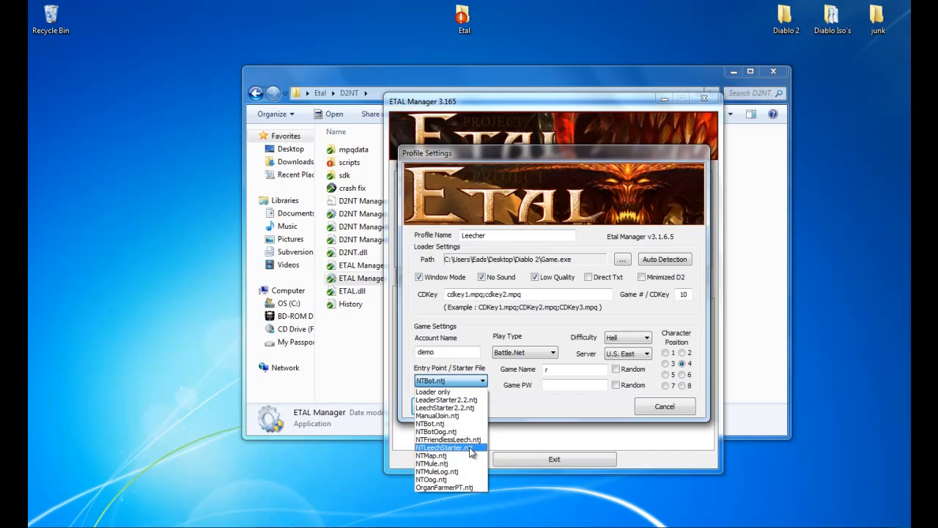
pyautogui.moveTo(446, 453)
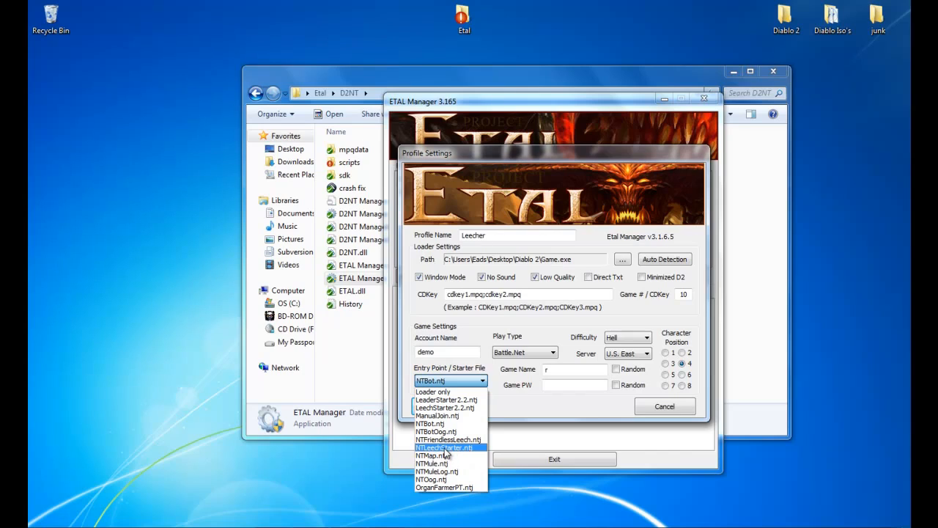
pyautogui.click(444, 447)
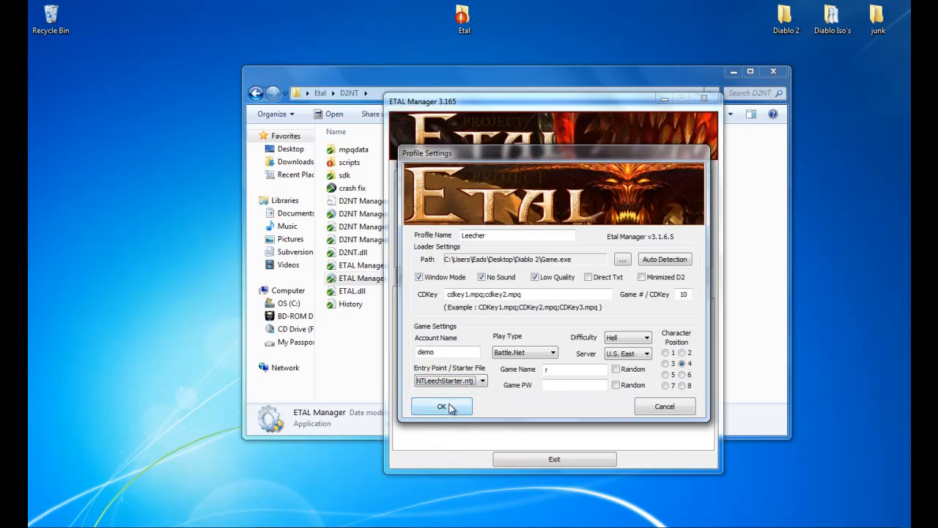
pyautogui.click(442, 406)
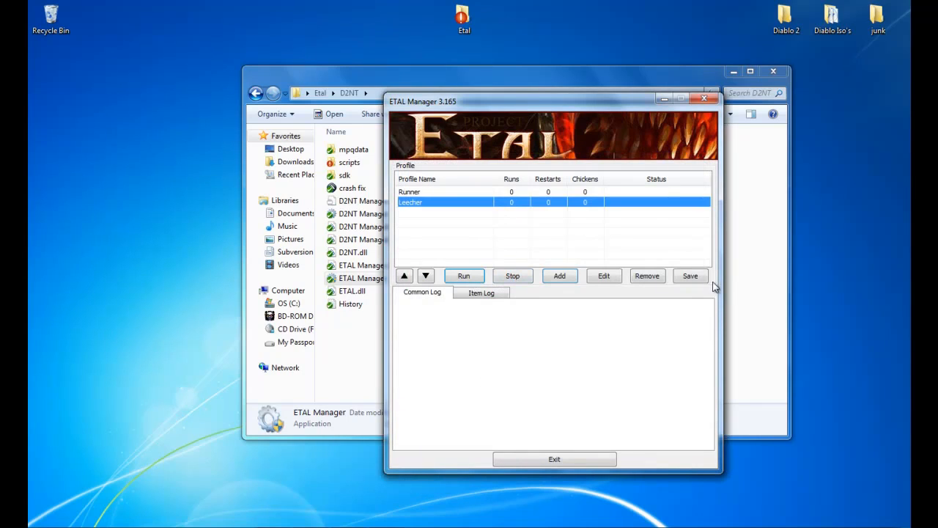
pyautogui.click(690, 275)
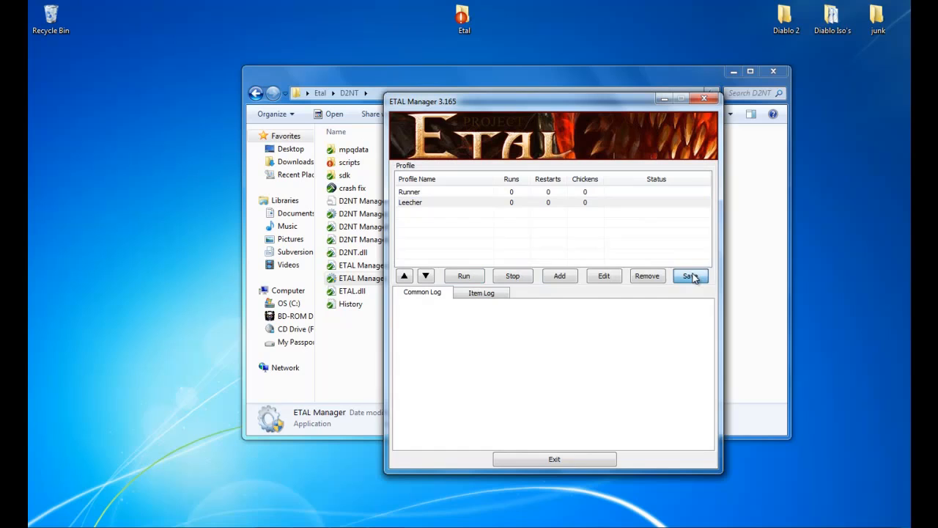
pyautogui.click(704, 99)
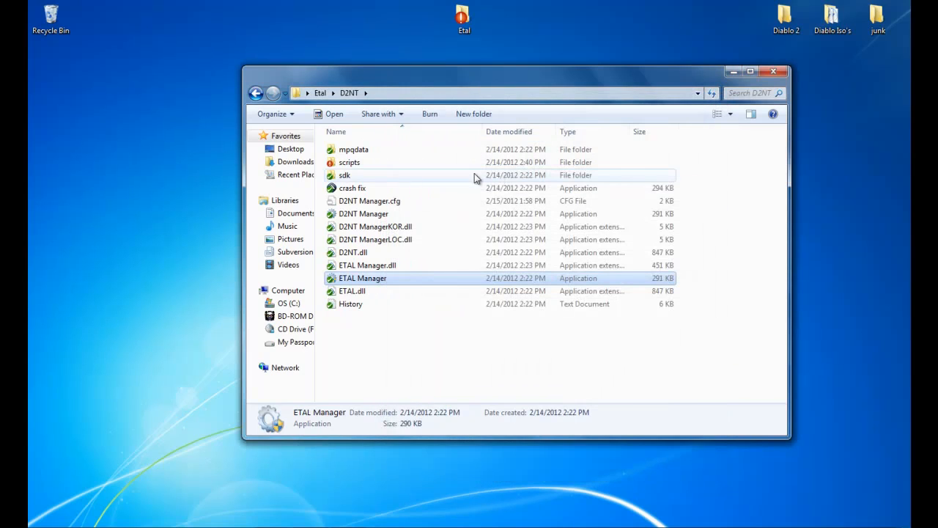
pyautogui.moveTo(349, 162)
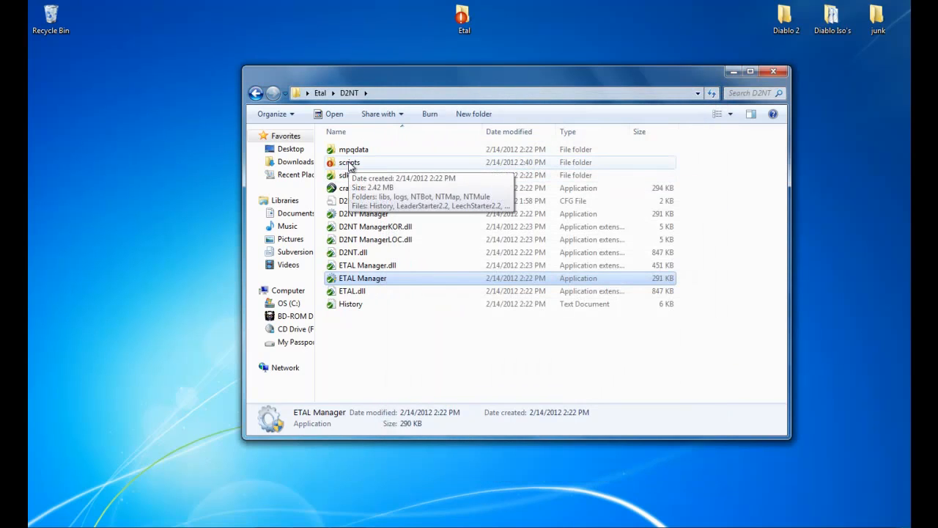
# Open NTLeechStarter from the D2NT scripts folder in Notepad
pyautogui.doubleClick(349, 162)
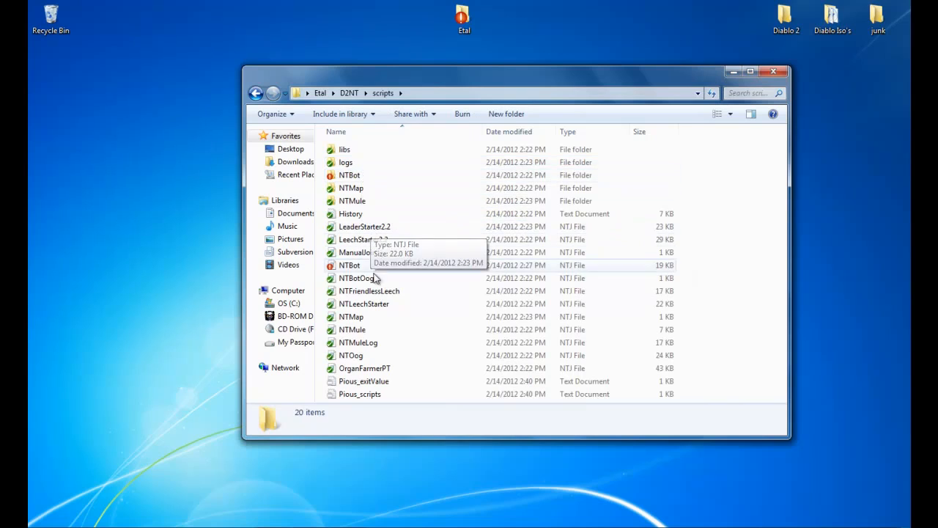
pyautogui.click(364, 304)
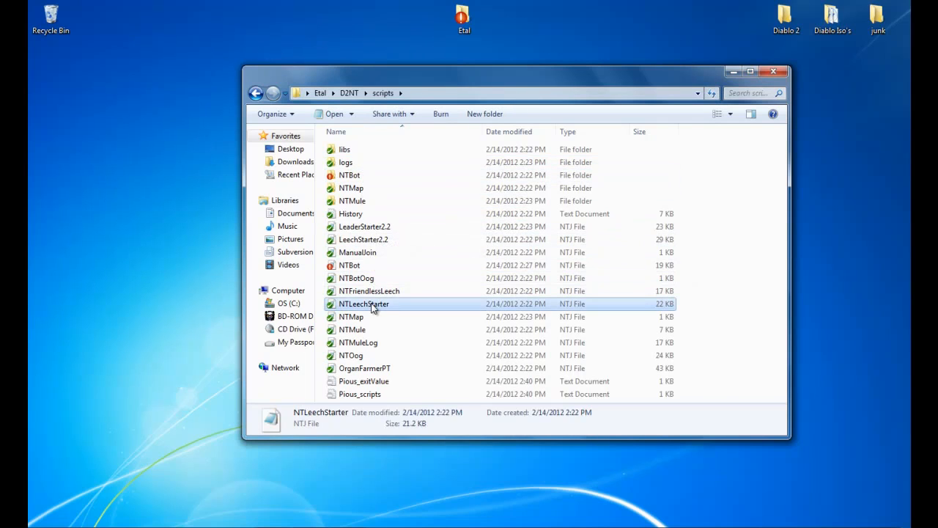
pyautogui.moveTo(373, 242)
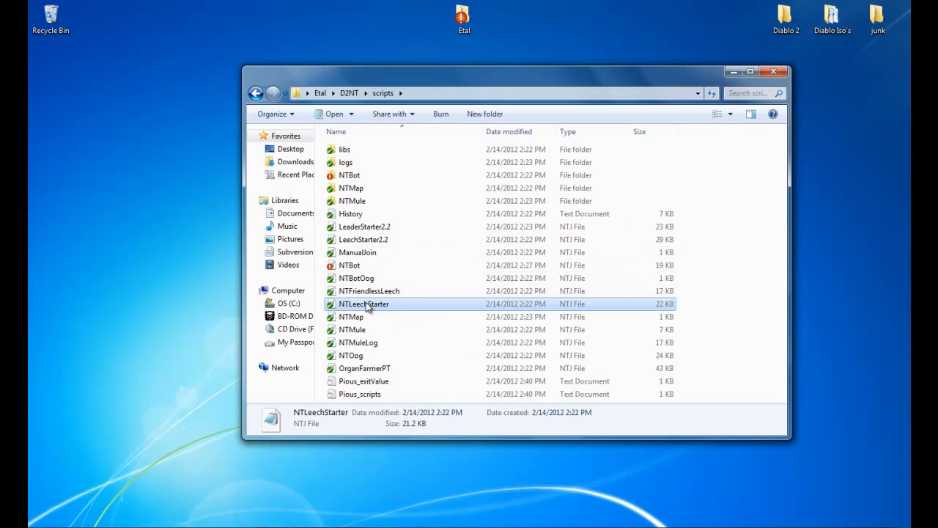
pyautogui.doubleClick(363, 303)
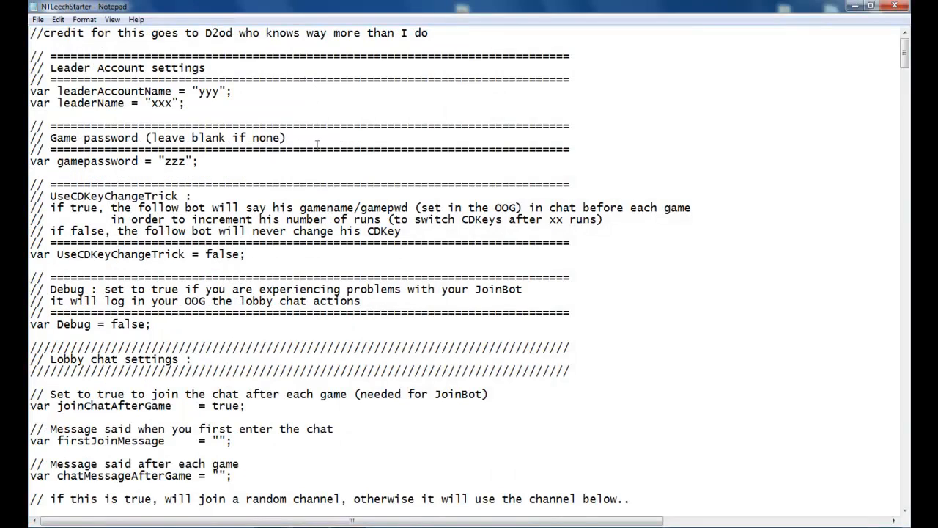
# Set the leader account to Pious and the leader name to bee
pyautogui.doubleClick(210, 91)
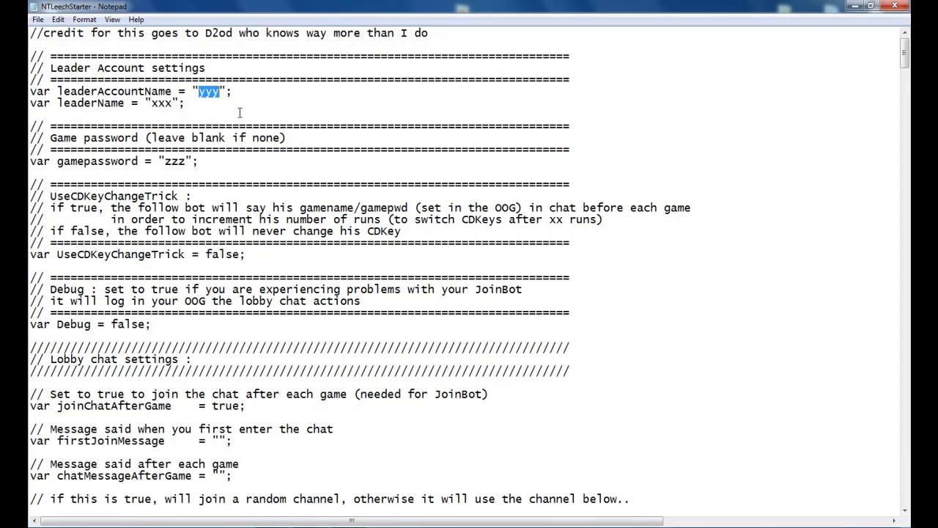
pyautogui.write('P')
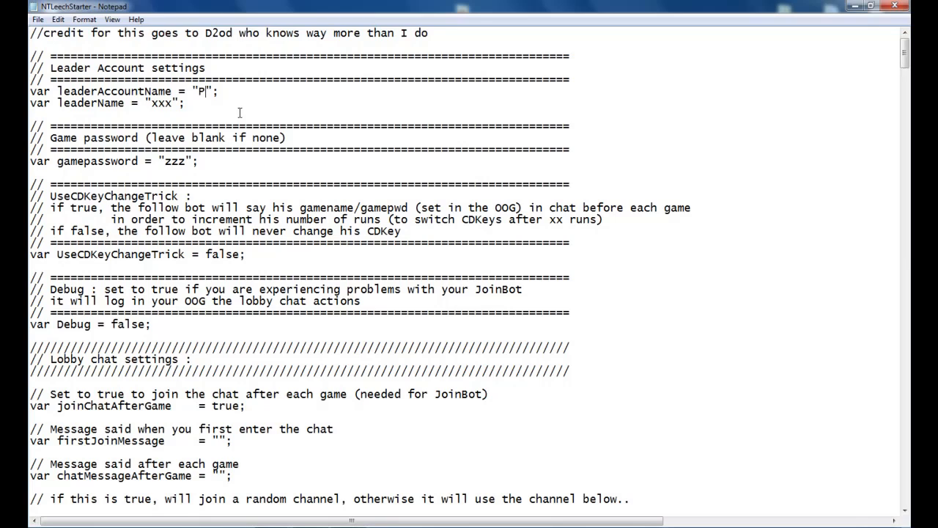
pyautogui.write('ious')
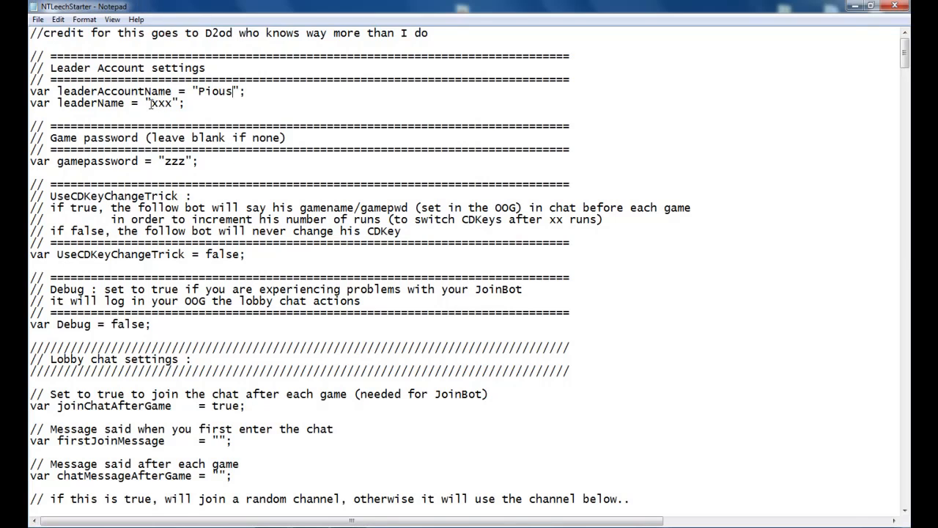
pyautogui.doubleClick(161, 103)
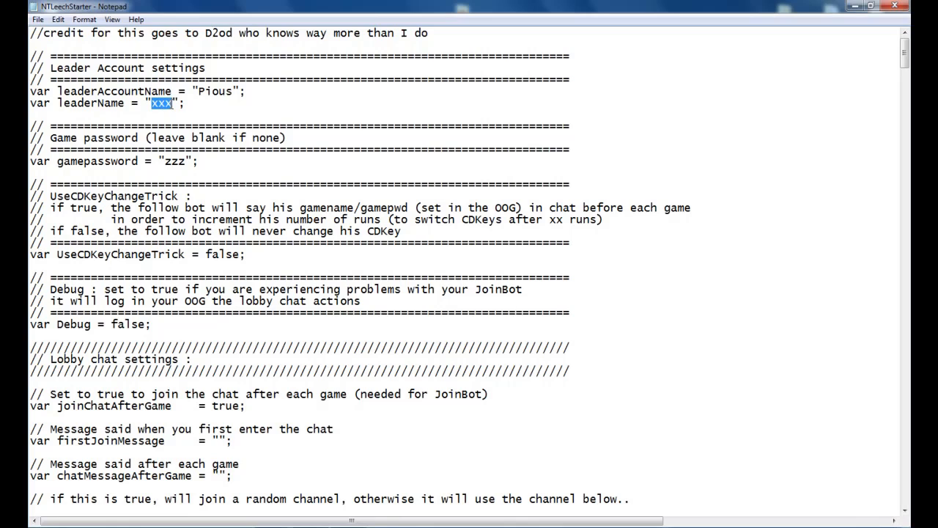
pyautogui.write('bee')
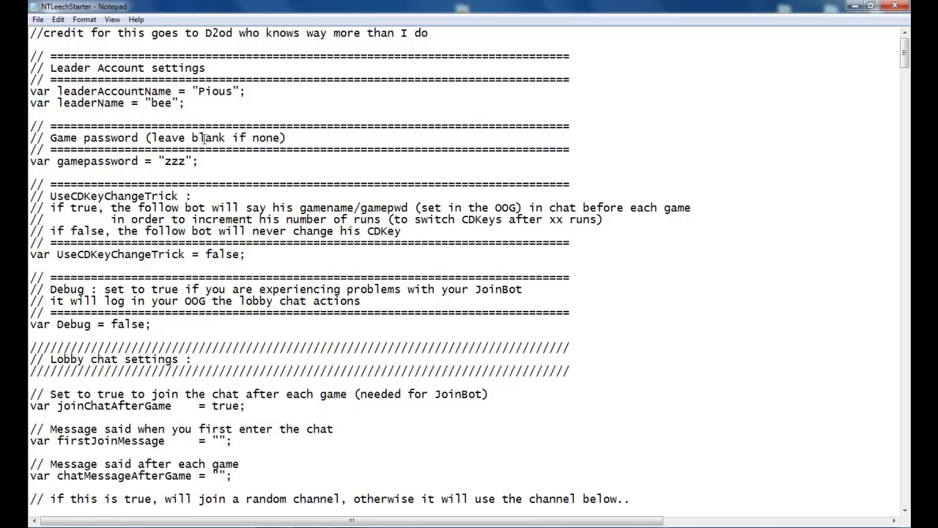
pyautogui.doubleClick(175, 161)
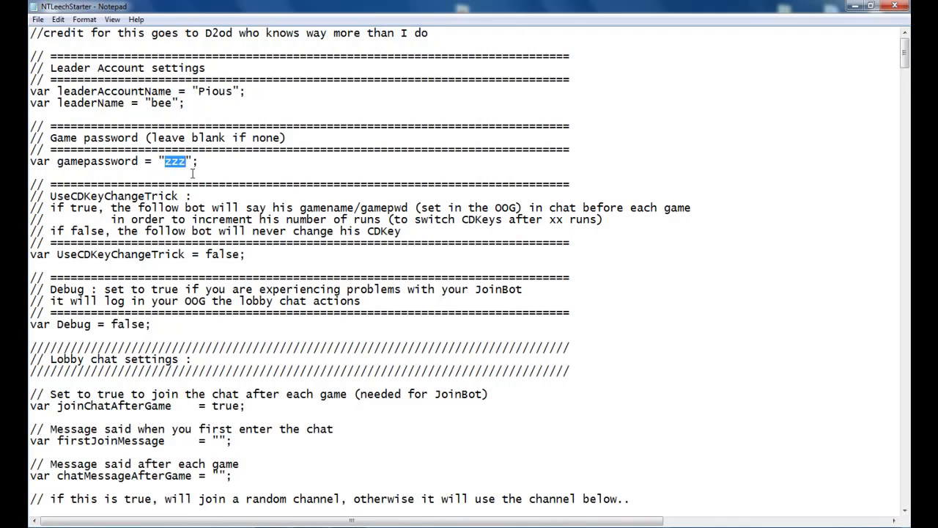
pyautogui.write('qq')
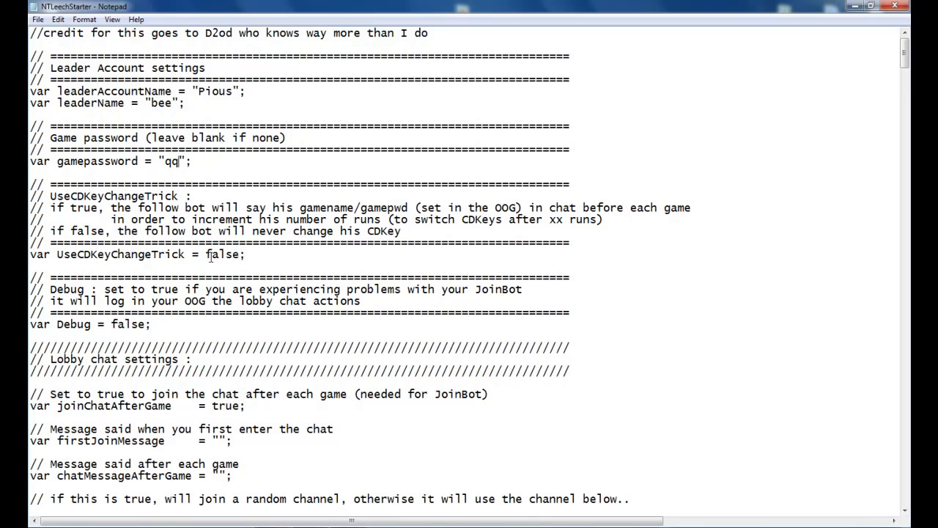
pyautogui.doubleClick(224, 254)
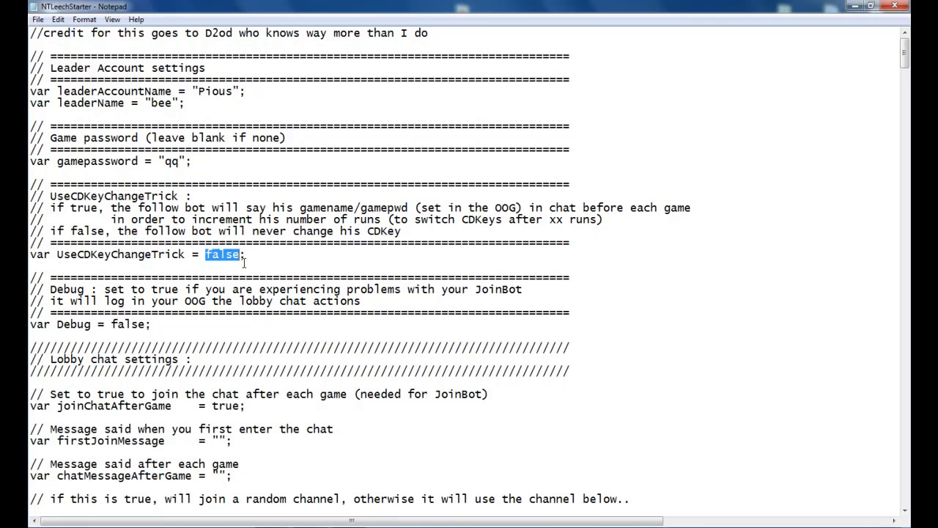
pyautogui.write('true')
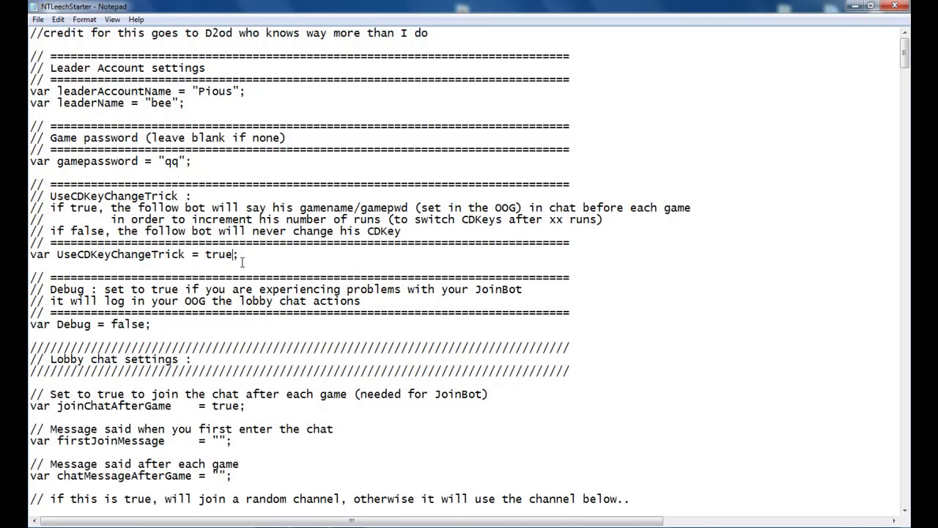
# Set joinRandomChannel to false in the lobby chat settings
pyautogui.scroll(-3)
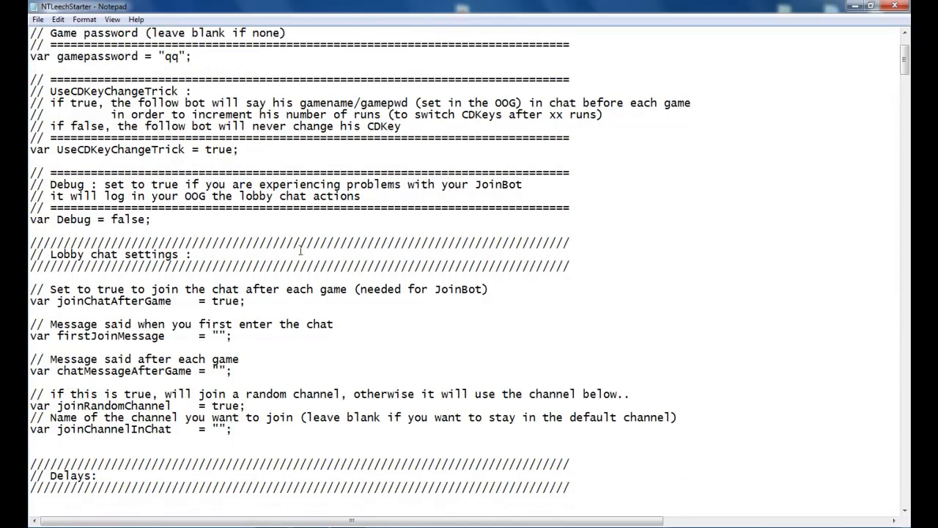
pyautogui.scroll(-3)
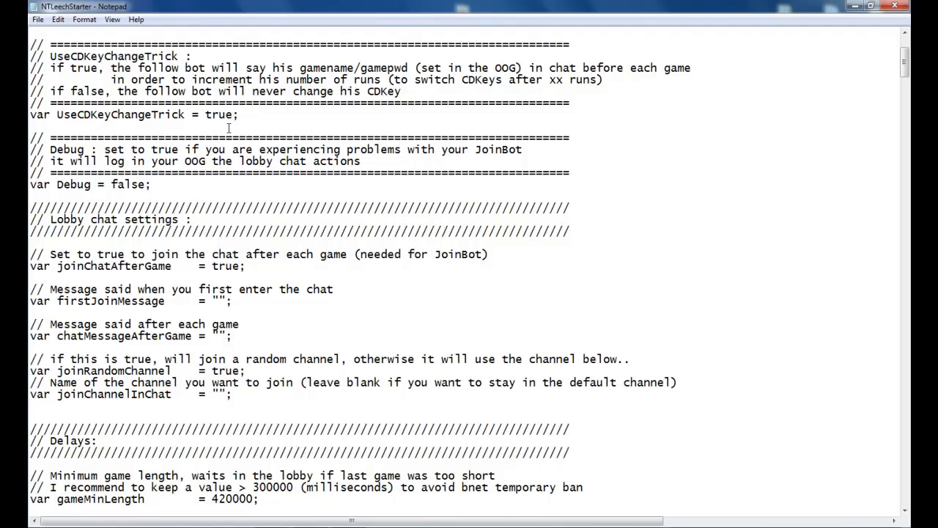
pyautogui.scroll(-3)
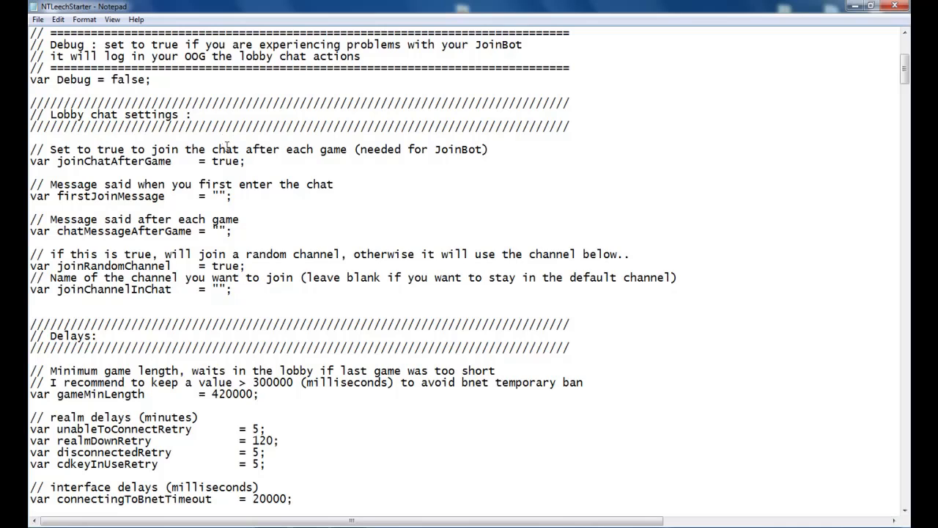
pyautogui.scroll(-3)
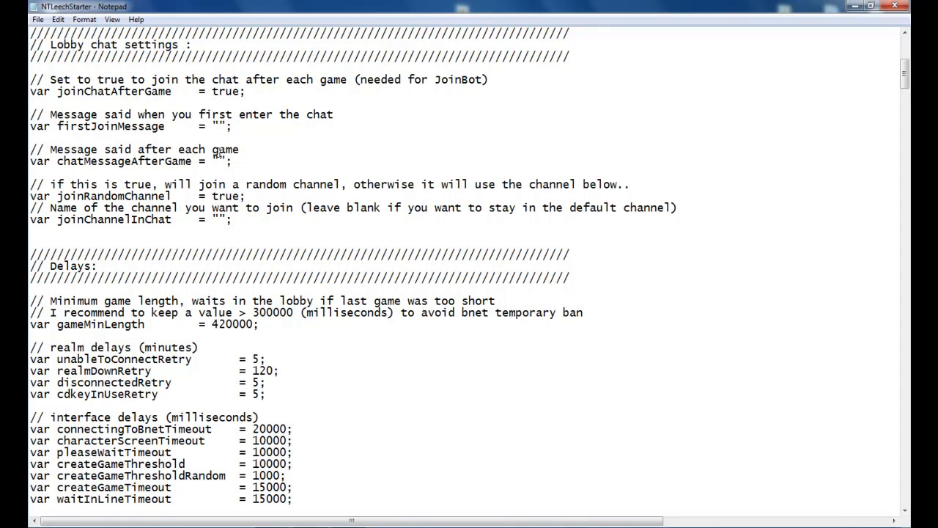
pyautogui.scroll(-3)
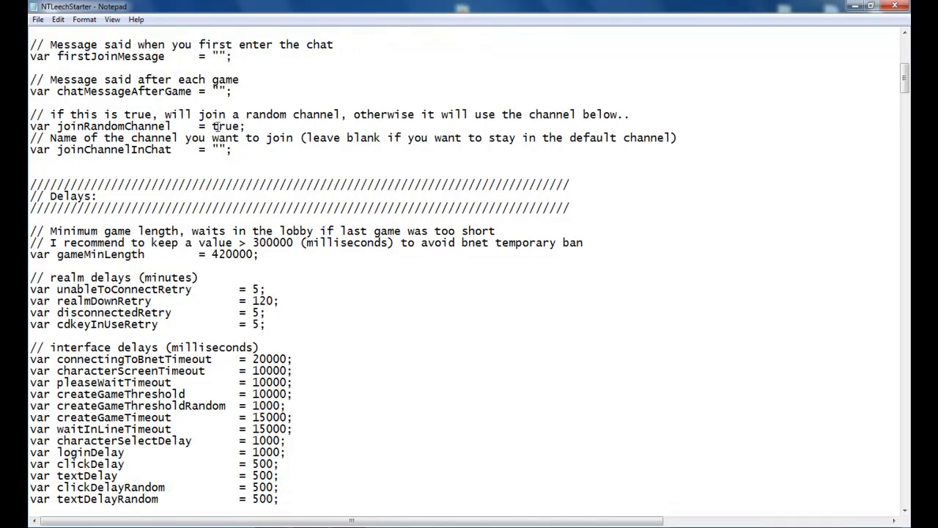
pyautogui.doubleClick(217, 126)
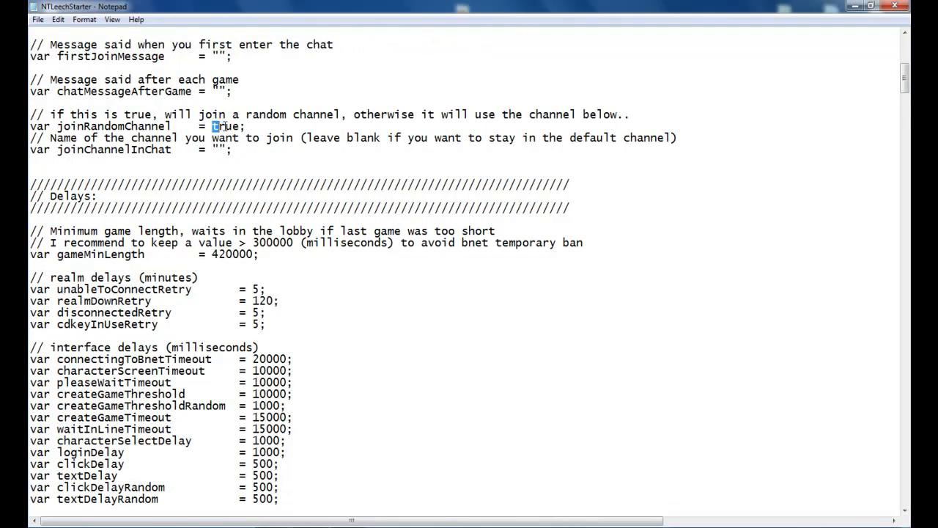
pyautogui.write('fa;')
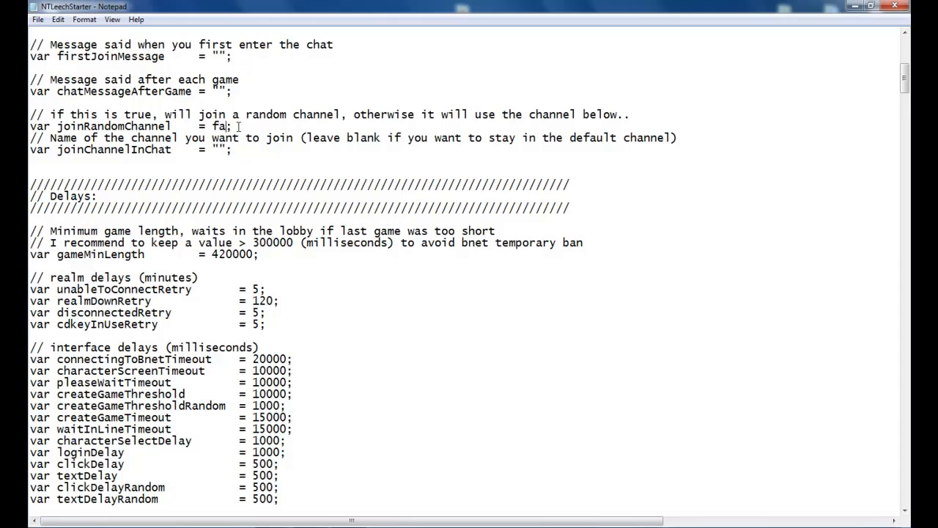
pyautogui.write('lse')
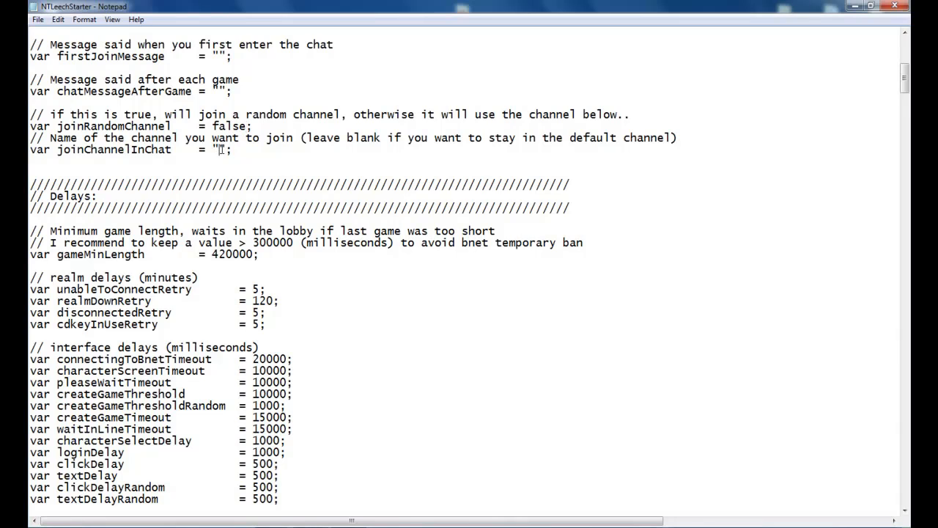
# Set joinChannelInChat to Op Monarchs
pyautogui.write('OpMon')
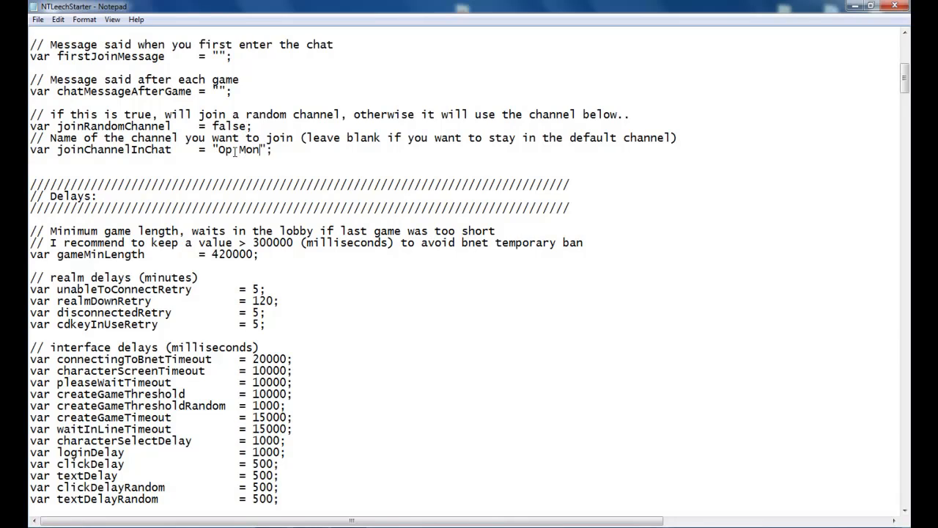
pyautogui.write('archs')
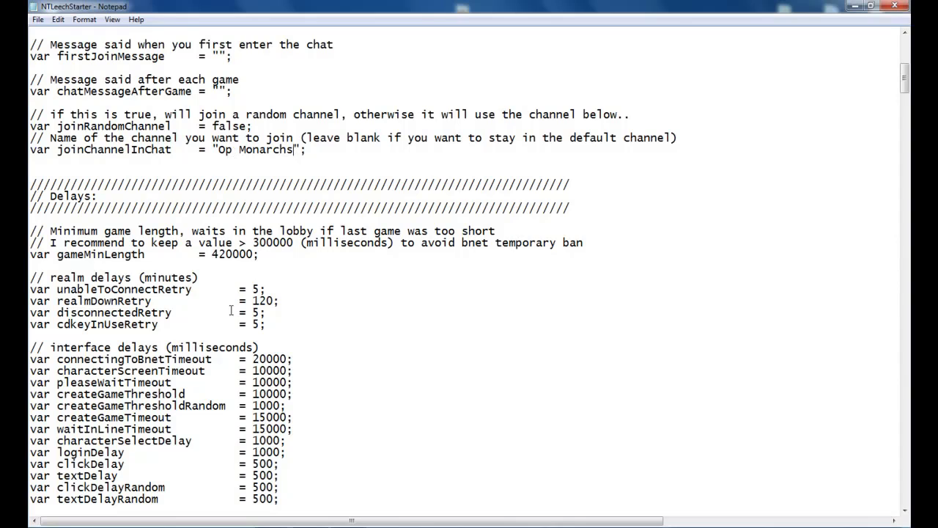
pyautogui.scroll(-3)
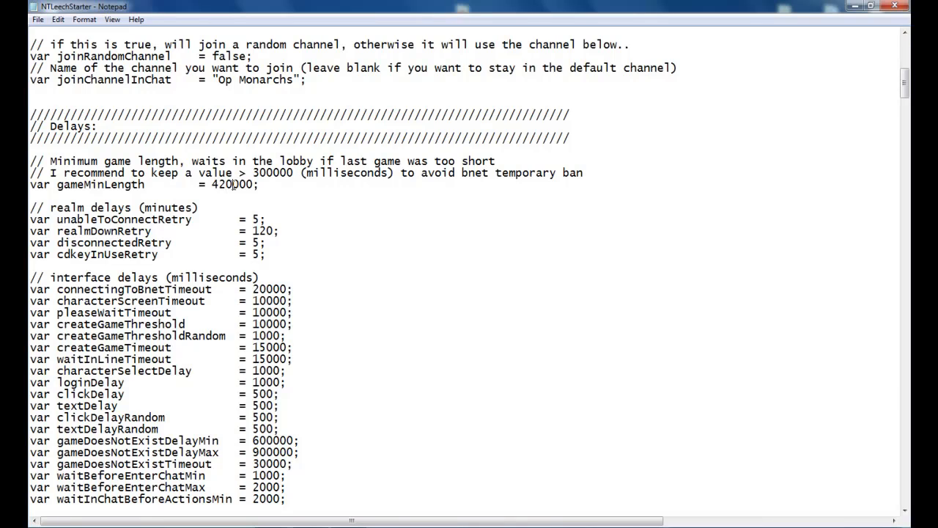
# Trim the minimum game length to 120000 and close NTLeechStarter
pyautogui.press('BackSpace')
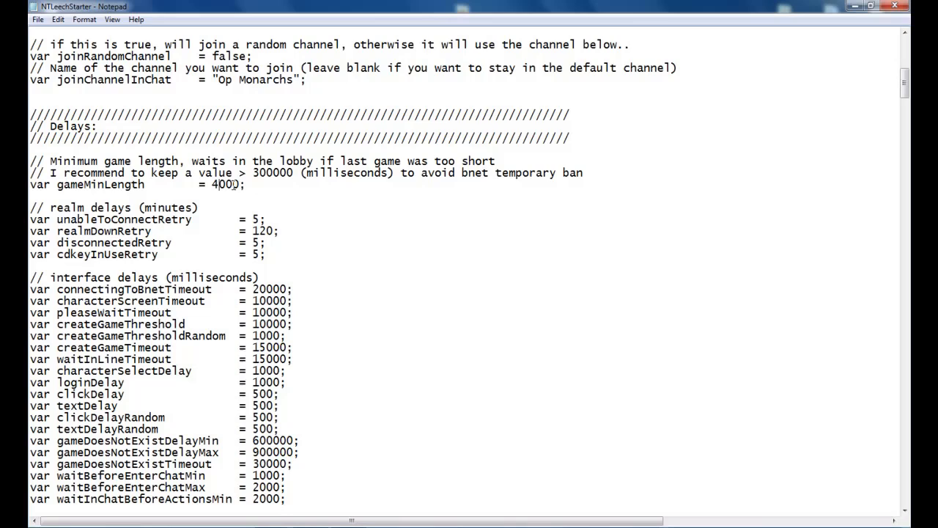
pyautogui.press('BackSpace')
pyautogui.write('120')
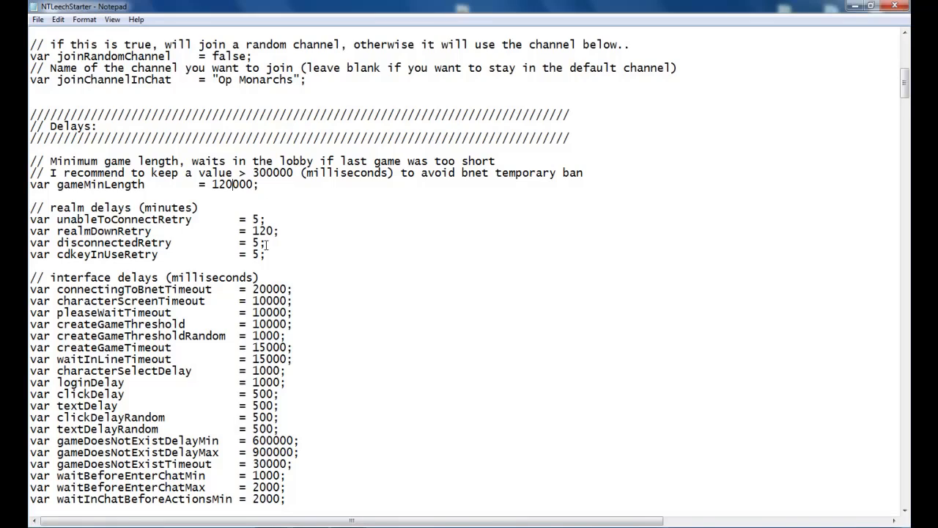
pyautogui.scroll(-3)
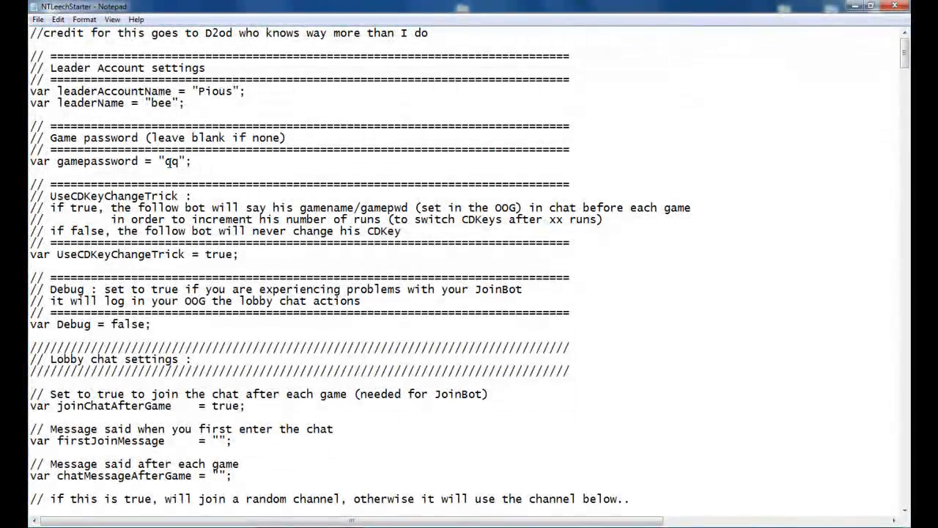
pyautogui.click(38, 19)
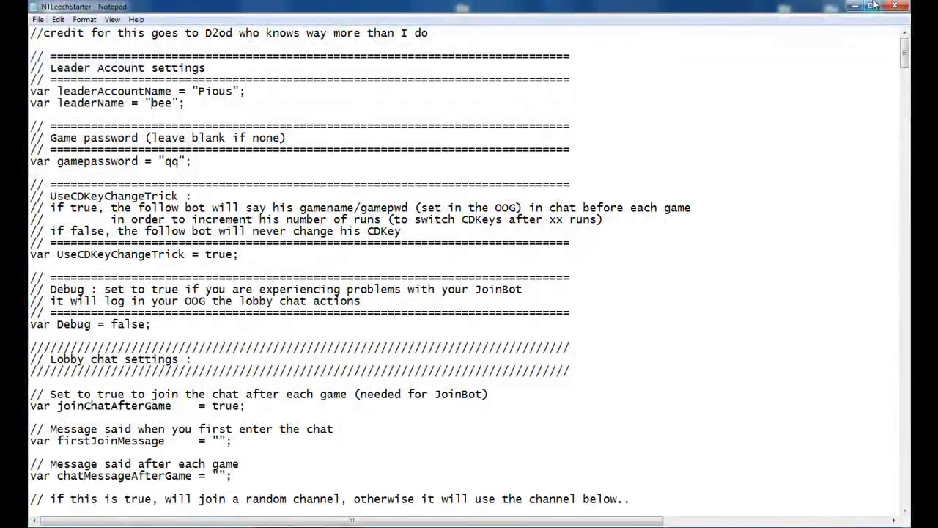
pyautogui.click(874, 6)
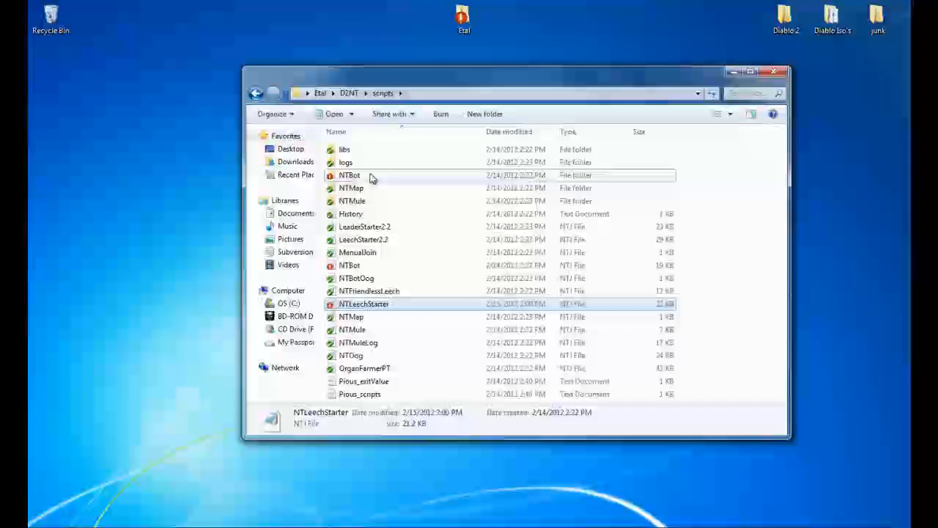
# Open NTBot\char_configs and delete the duplicate 'NTConfig_Assassin - Copy'
pyautogui.doubleClick(350, 174)
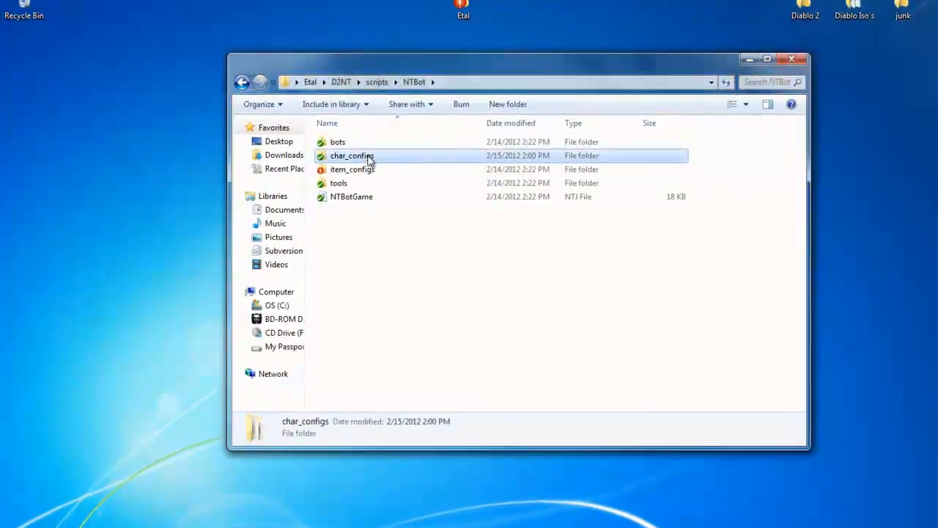
pyautogui.doubleClick(352, 156)
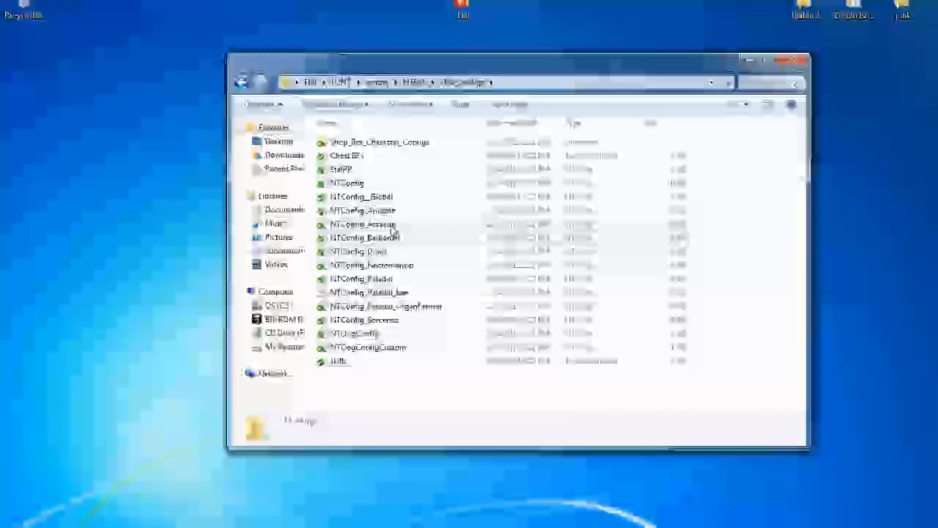
pyautogui.click(362, 223)
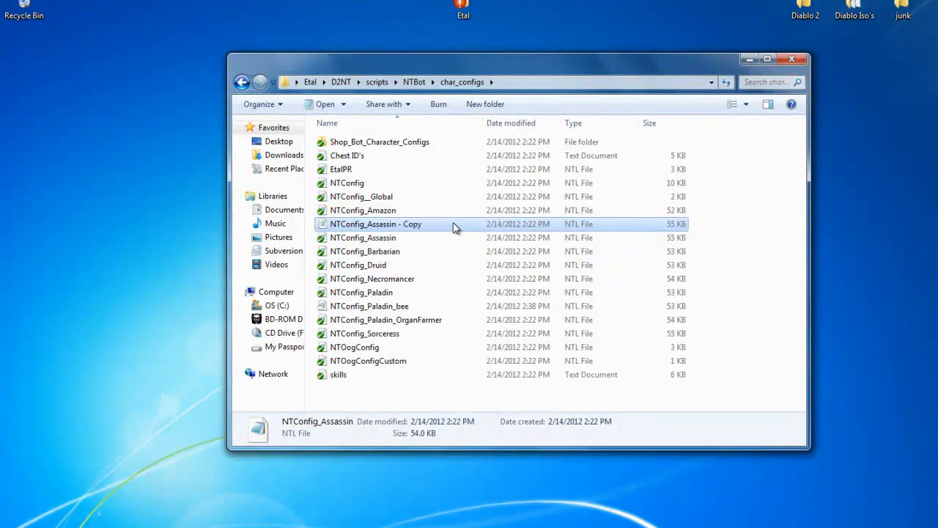
pyautogui.rightClick(375, 223)
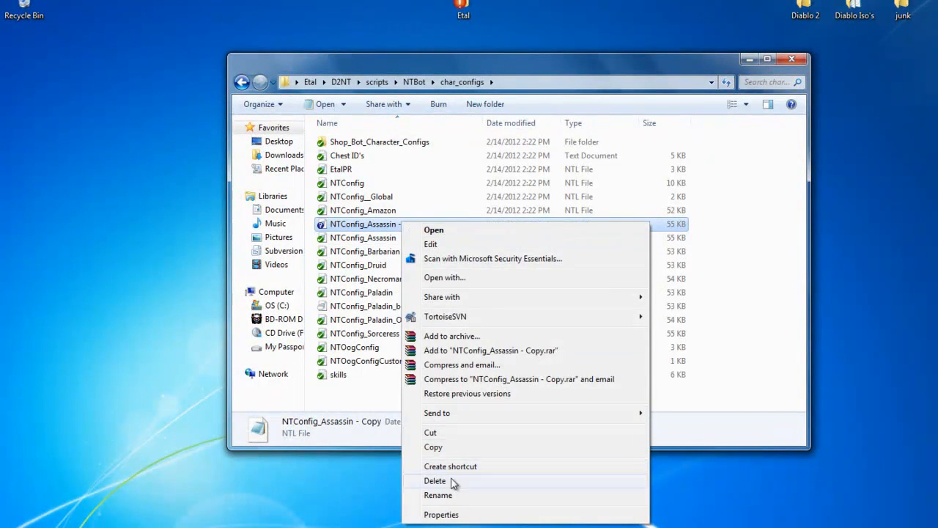
pyautogui.click(437, 495)
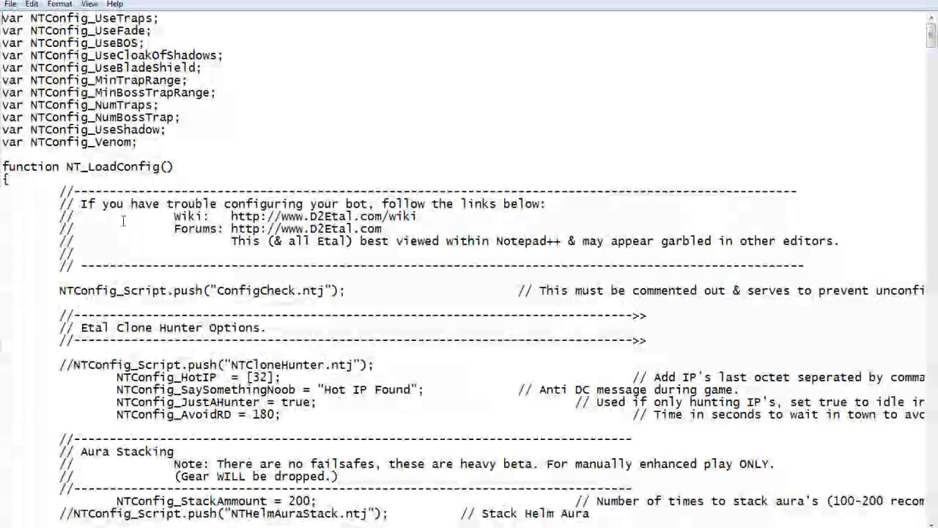
# Scroll the Assassin config down to the ConfigCheck.ntj script line
pyautogui.scroll(-3)
pyautogui.write('//')
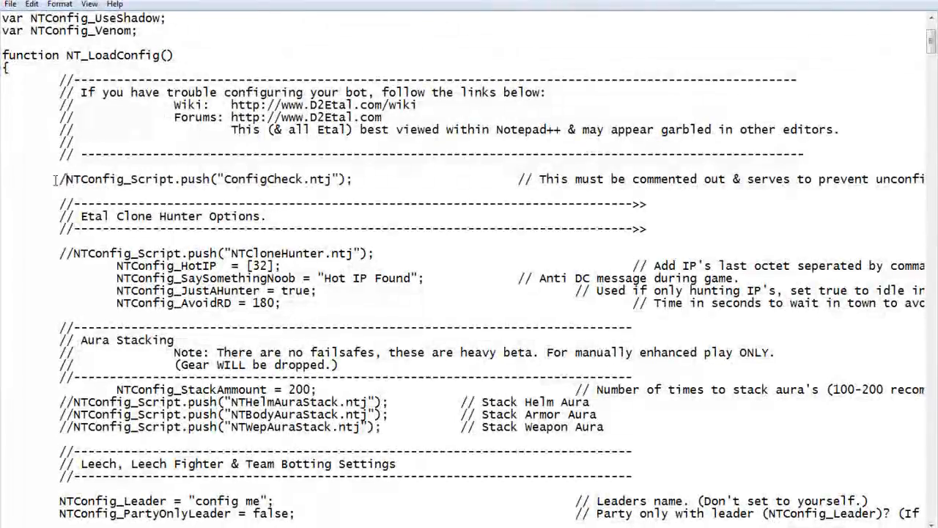
# Set NTConfig_Leader to "bee" and PartyOnlyLeader to true
pyautogui.scroll(-3)
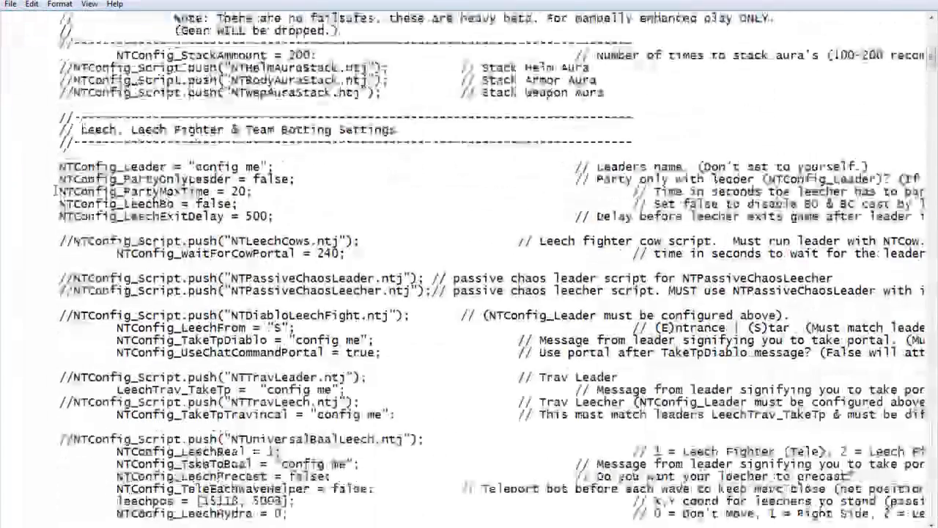
pyautogui.doubleClick(228, 166)
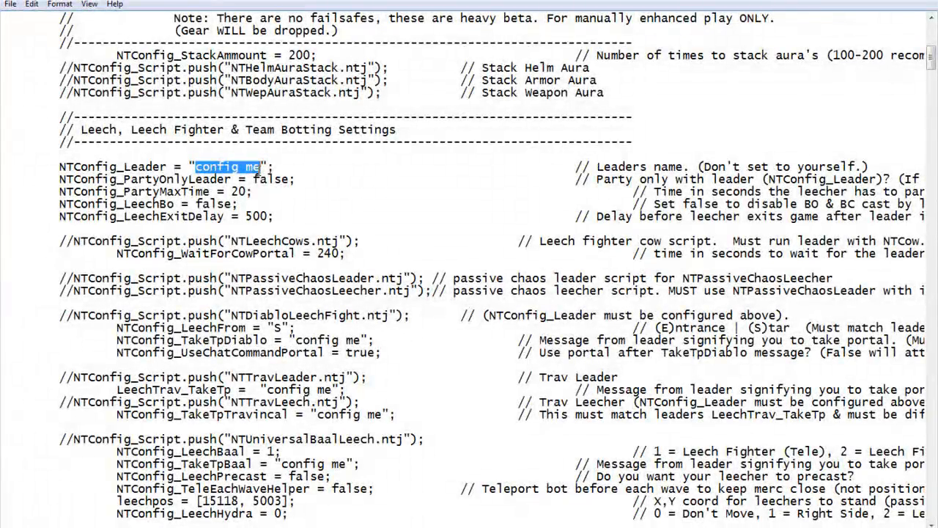
pyautogui.write('bee')
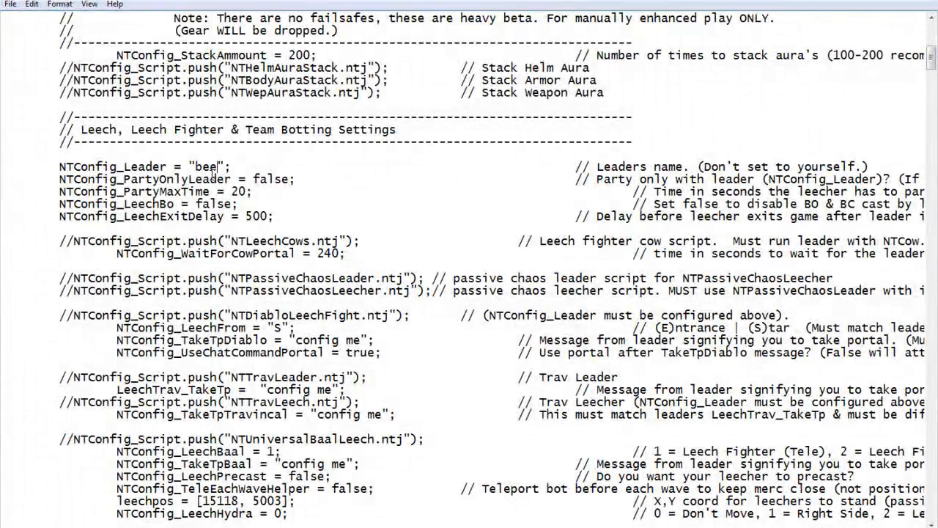
pyautogui.doubleClick(273, 179)
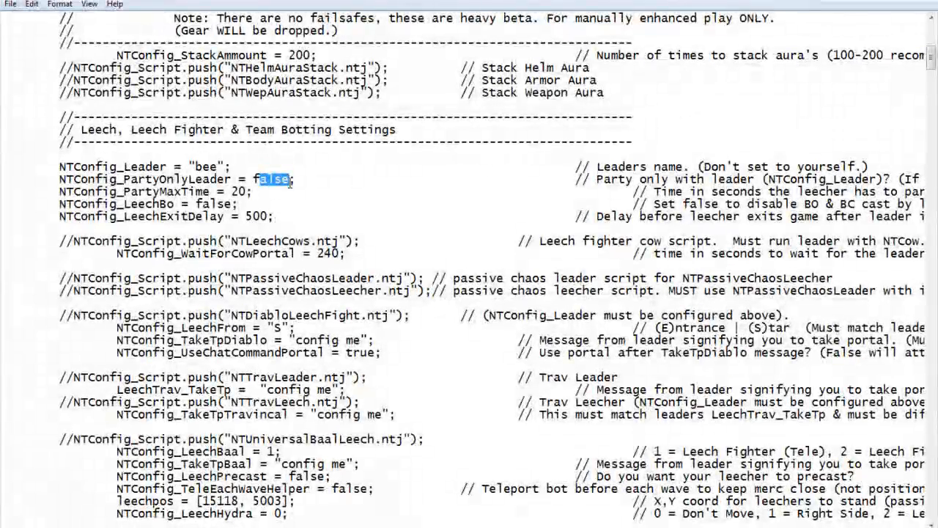
pyautogui.press('Delete')
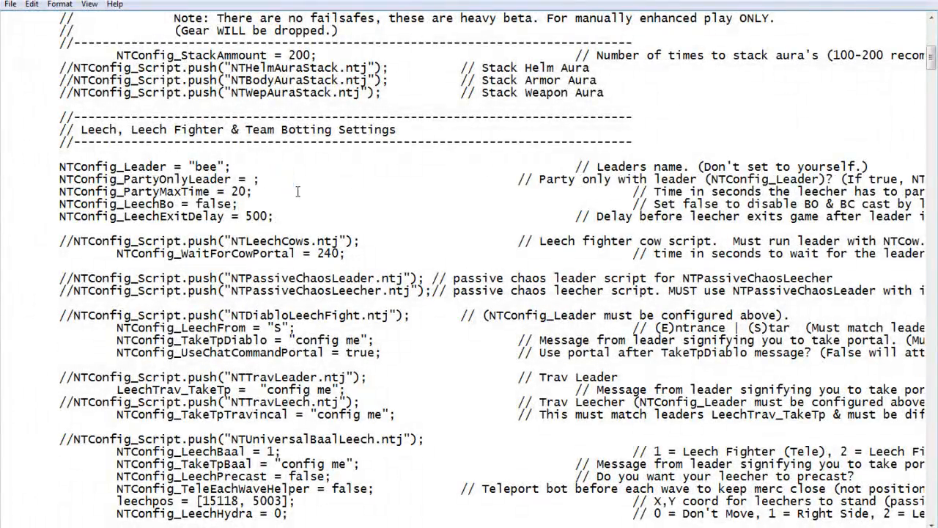
pyautogui.write('true')
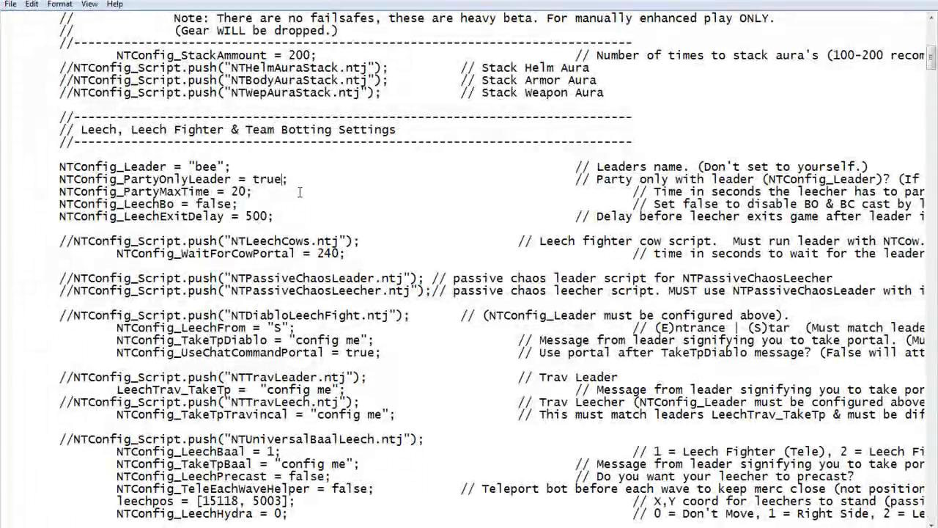
# Set PartyMaxTime to 60 and LeechBo to true
pyautogui.doubleClick(239, 191)
pyautogui.write('6')
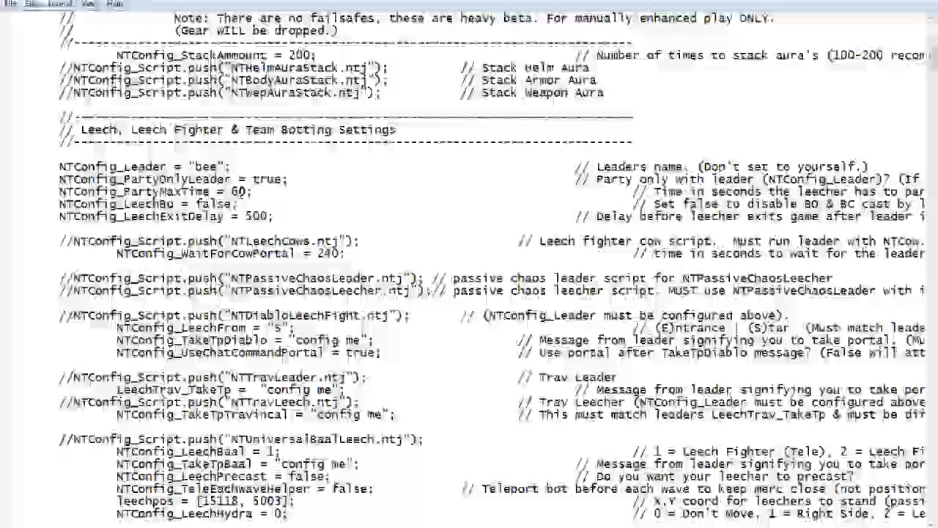
pyautogui.doubleClick(214, 204)
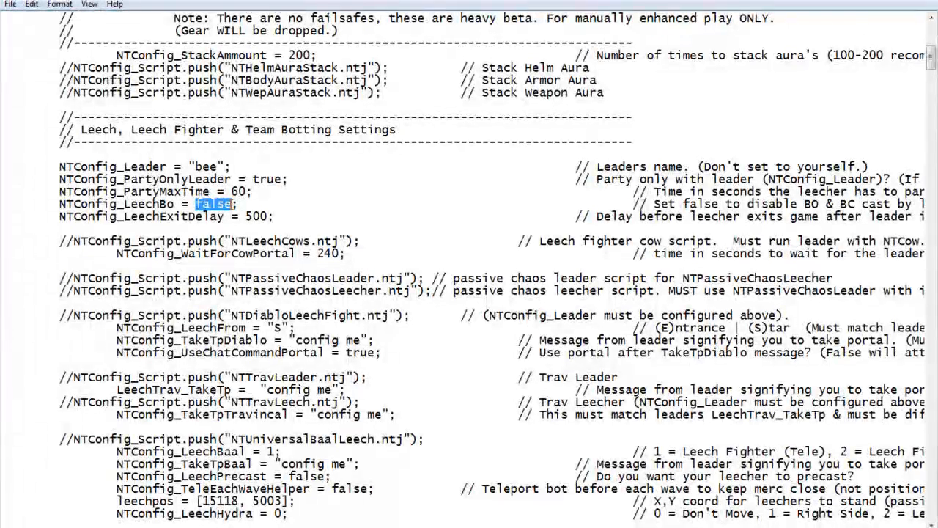
pyautogui.write('tru')
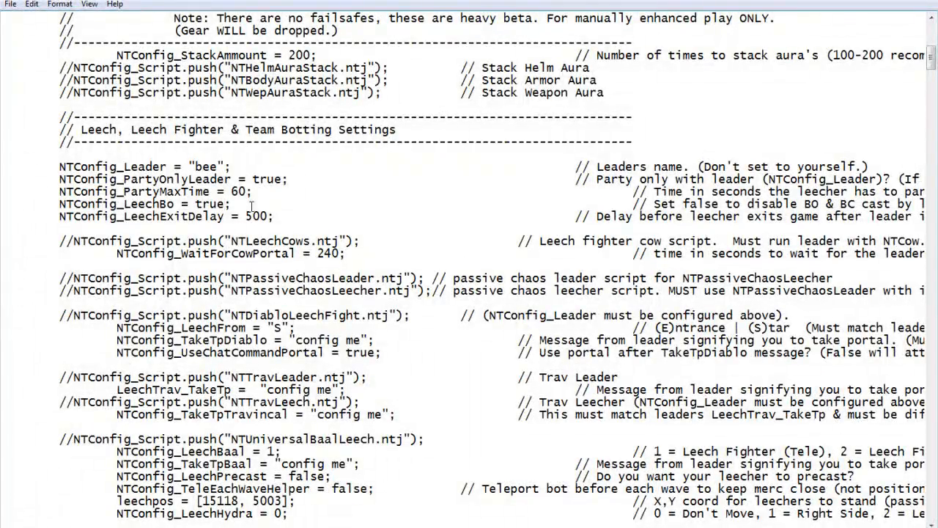
pyautogui.scroll(-3)
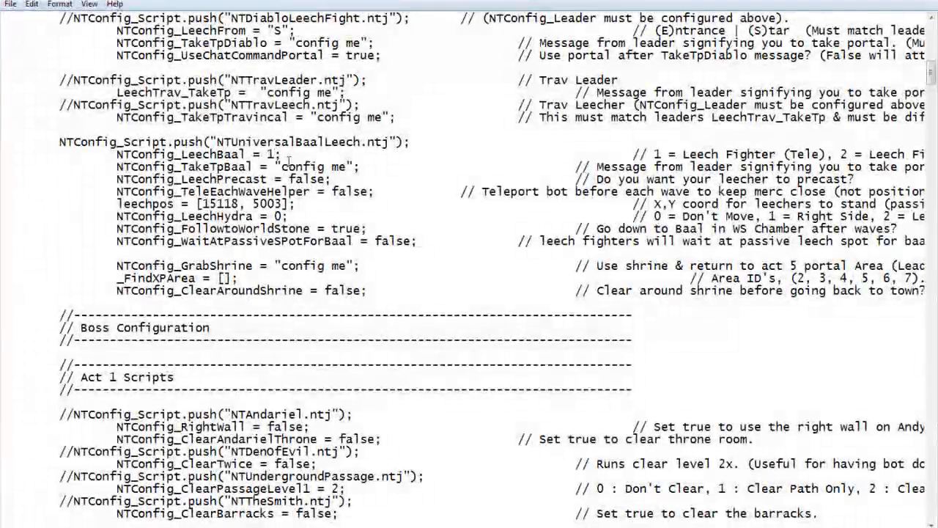
pyautogui.write('3')
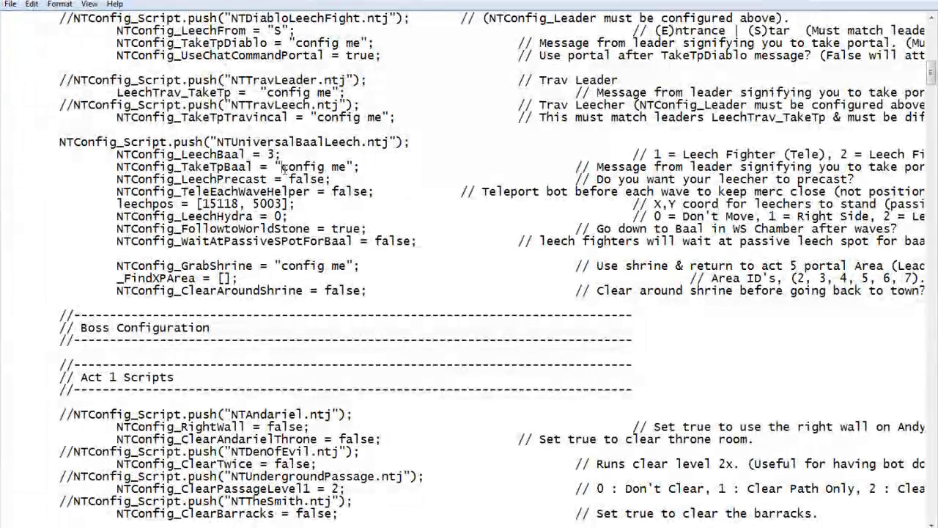
pyautogui.doubleClick(315, 166)
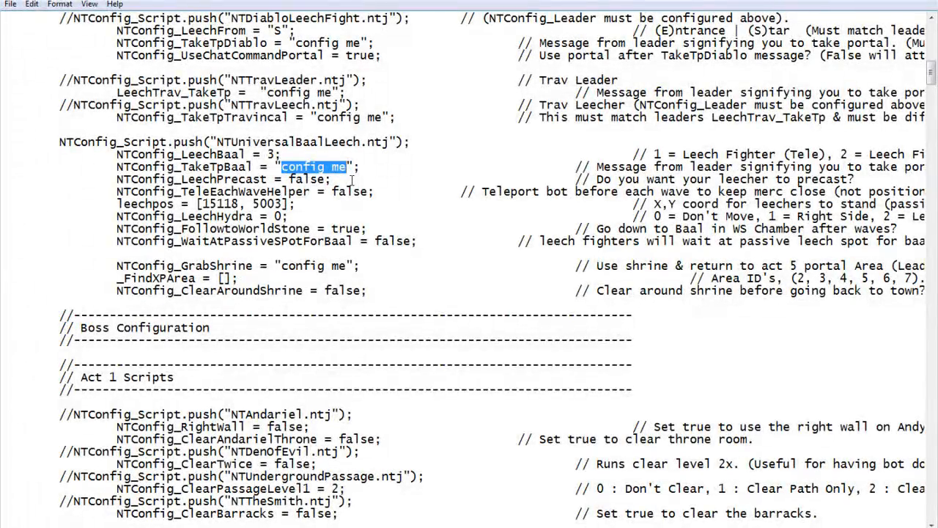
pyautogui.write('Hot')
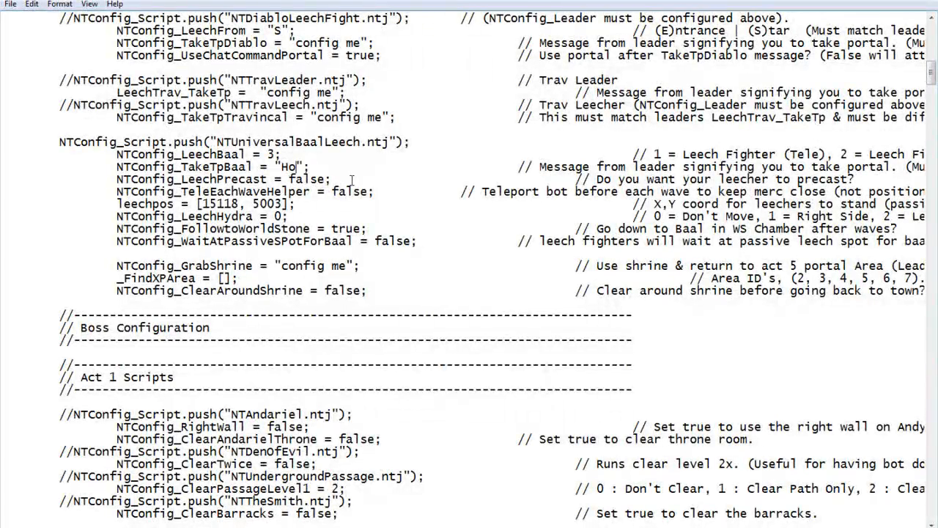
pyautogui.write('Safe')
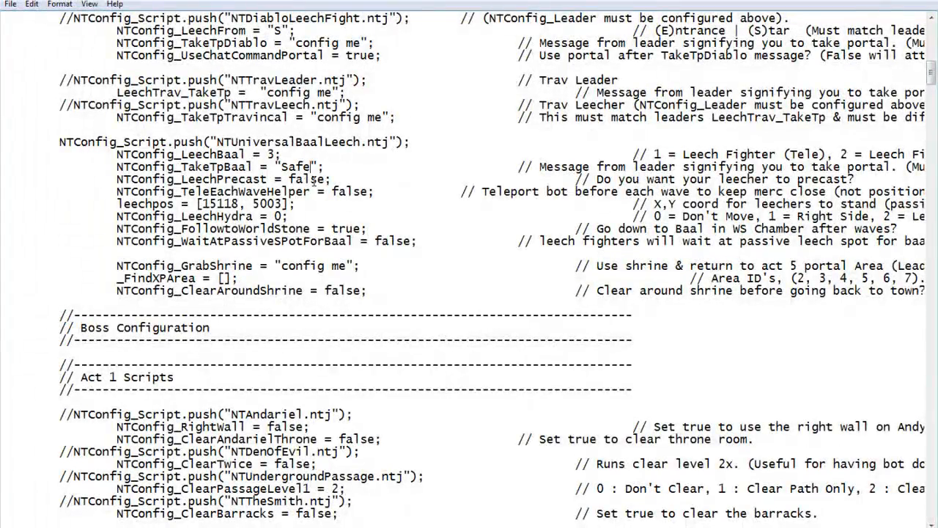
pyautogui.scroll(-3)
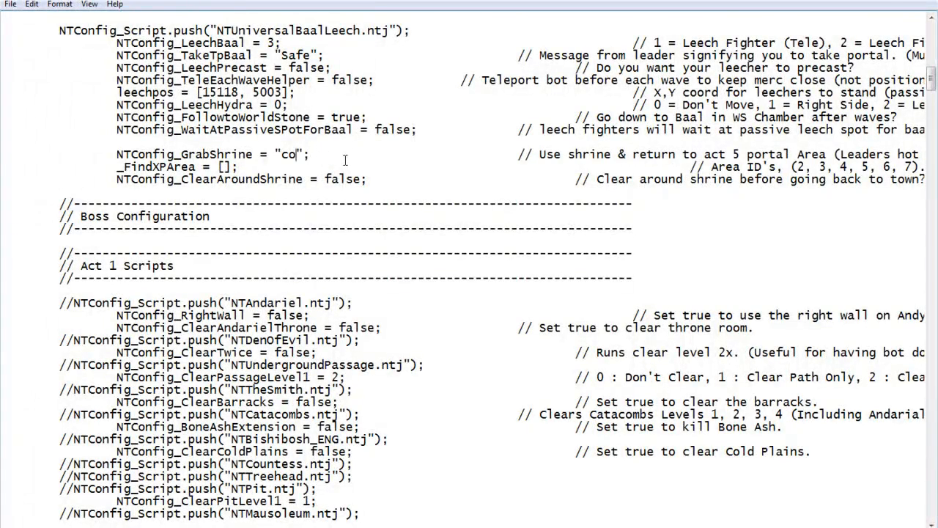
pyautogui.click(11, 5)
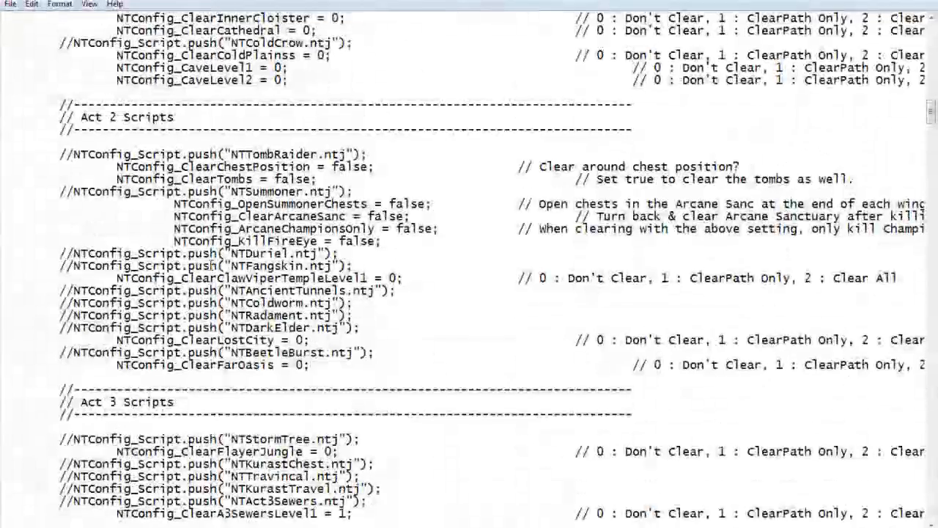
# Change me.maxgametime from 1200 to 300 and move on toward inventory settings
pyautogui.scroll(-3)
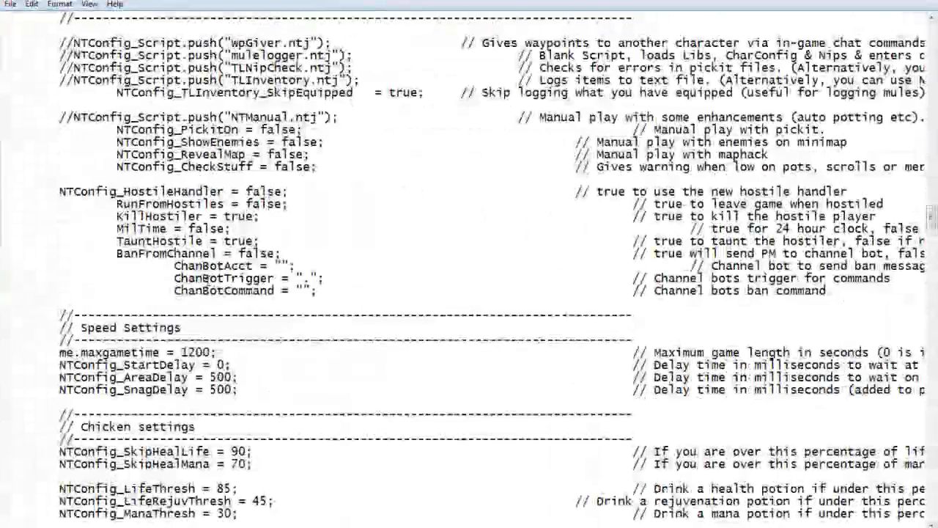
pyautogui.scroll(-3)
pyautogui.write('3')
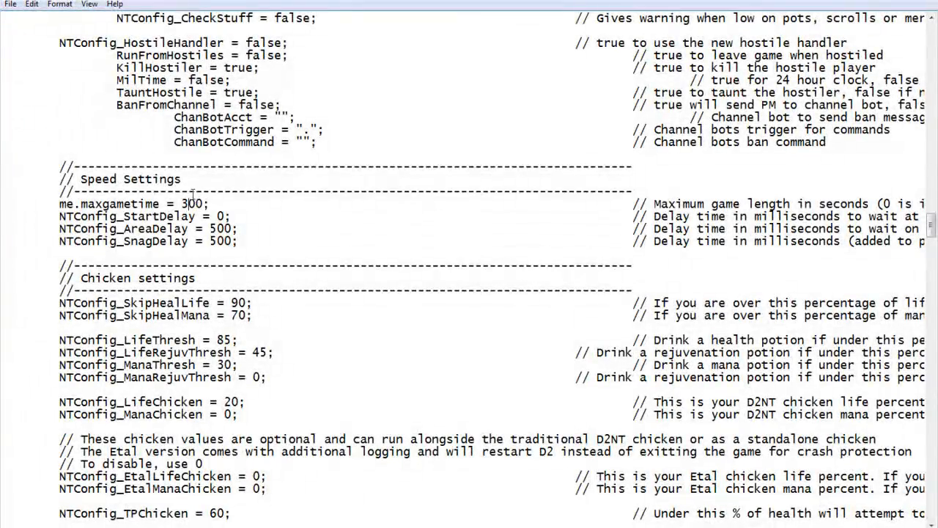
pyautogui.scroll(-3)
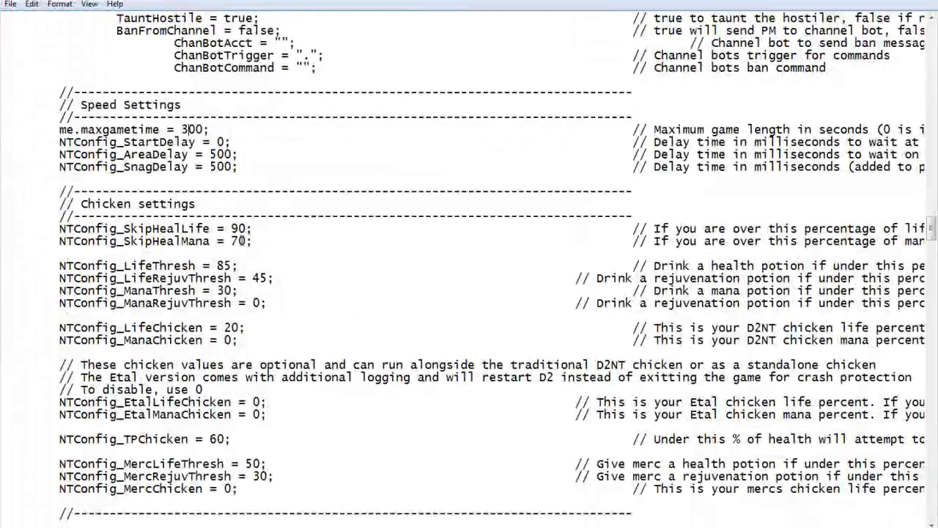
pyautogui.scroll(-3)
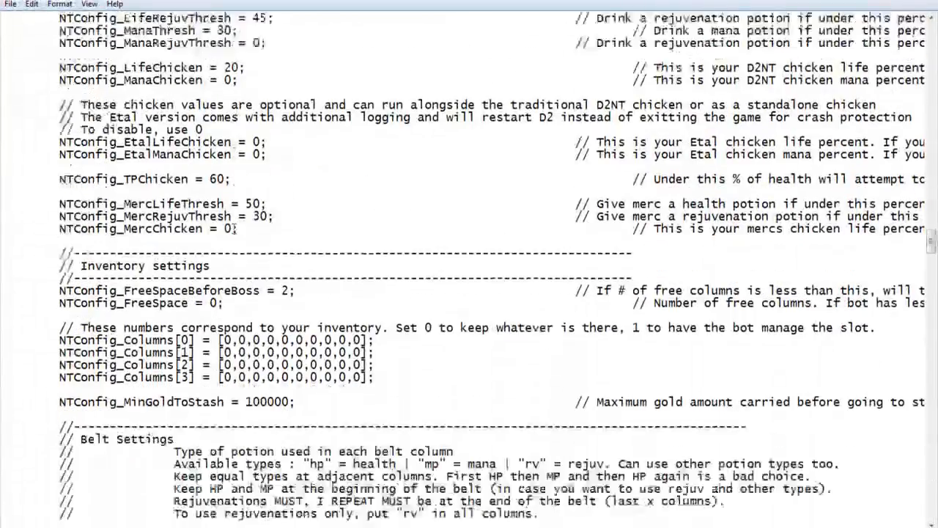
pyautogui.scroll(-3)
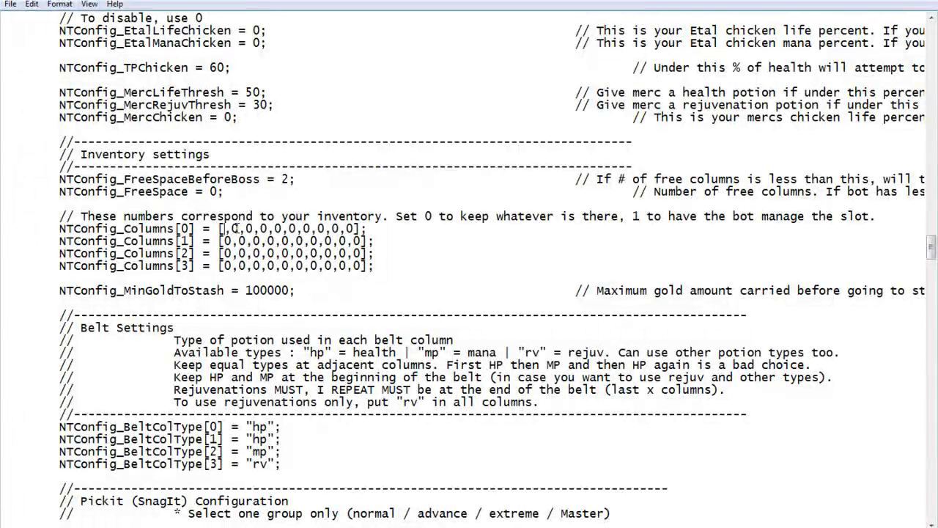
# Make the first two entries of every NTConfig_Columns line 1
pyautogui.write('1')
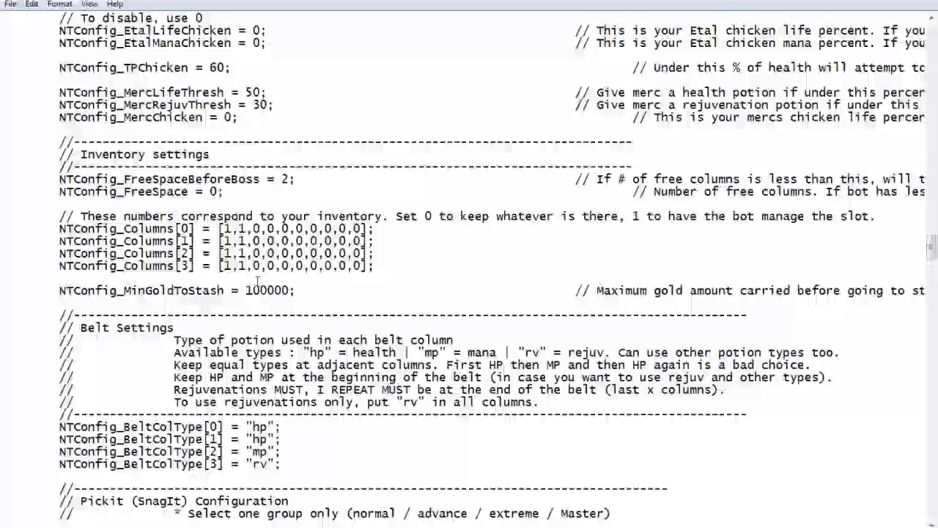
pyautogui.scroll(-3)
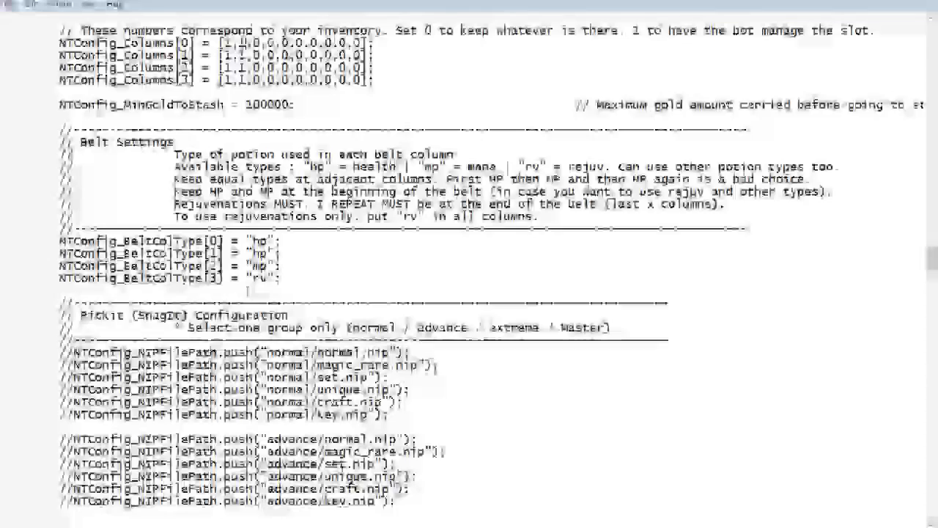
pyautogui.scroll(-3)
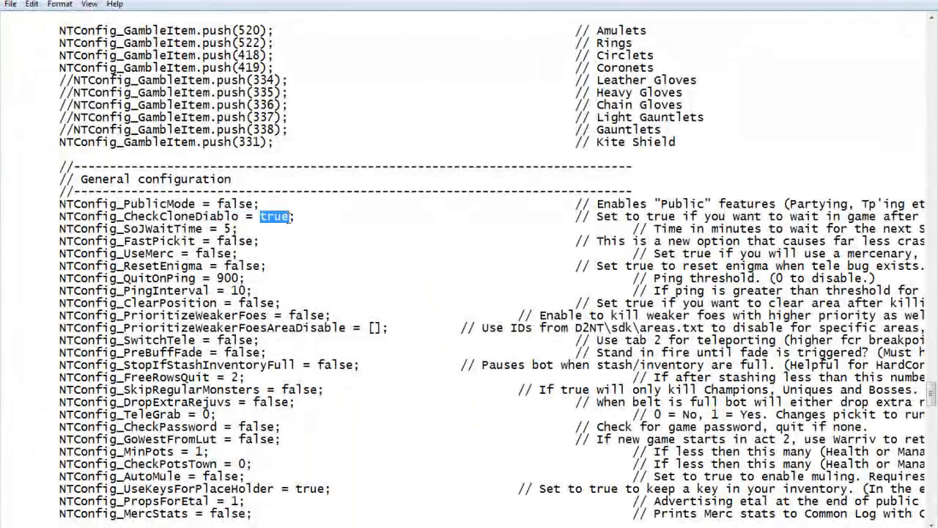
# Set NTConfig_CheckCloneDiablo to false and NTConfig_SoJWaitTime to 0, then select UseMerc's value
pyautogui.write('false')
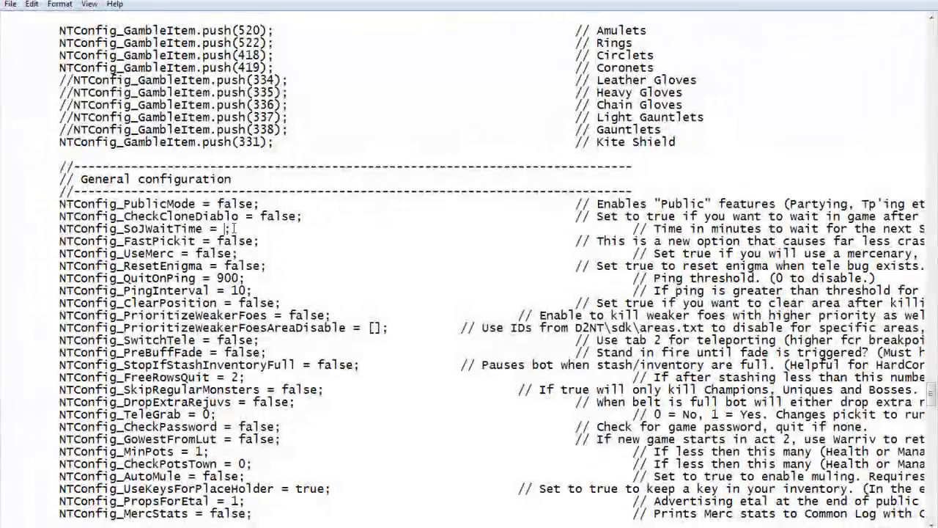
pyautogui.write('0')
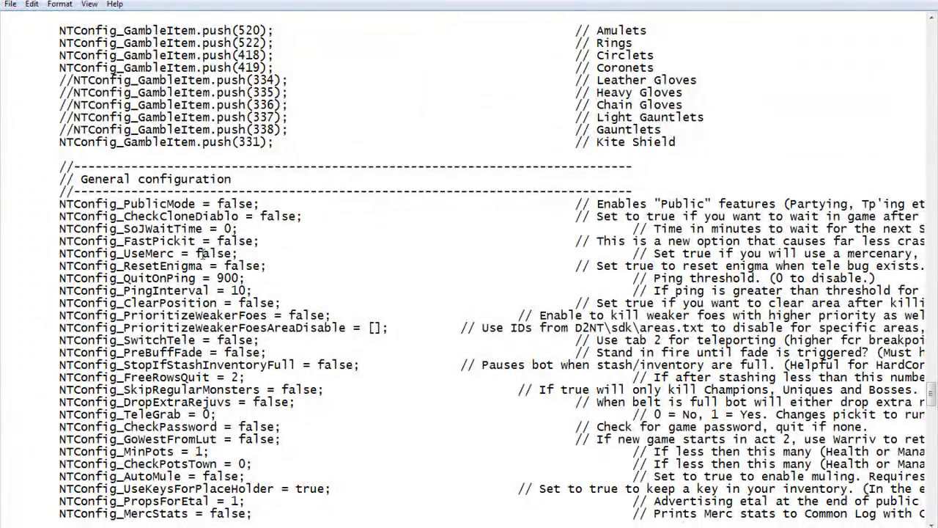
pyautogui.doubleClick(215, 253)
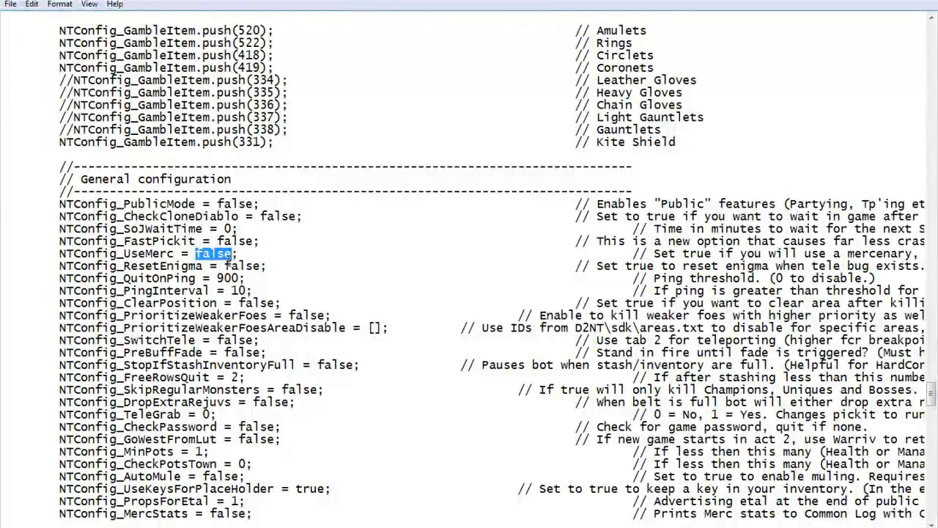
pyautogui.scroll(-3)
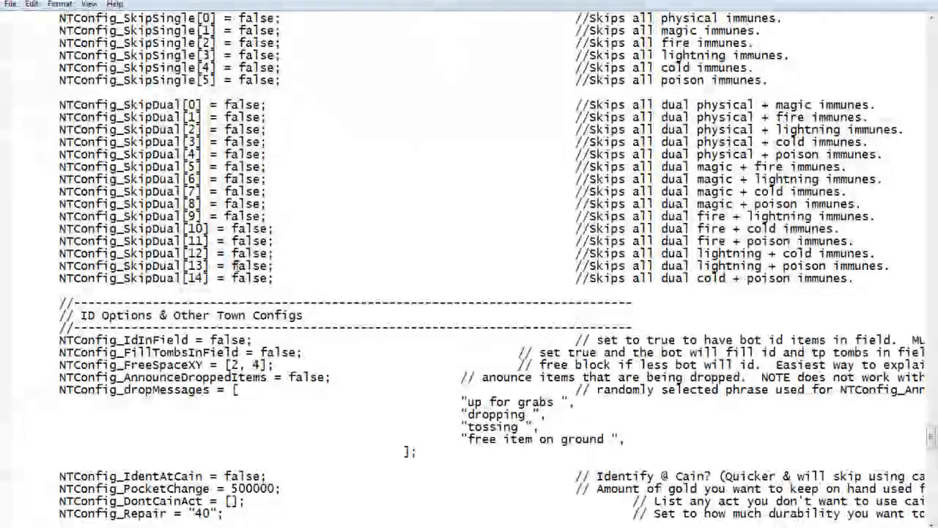
# Change NTConfig_AttackSkill[0] through [9] from -1 to 1, fixing typos
pyautogui.scroll(-3)
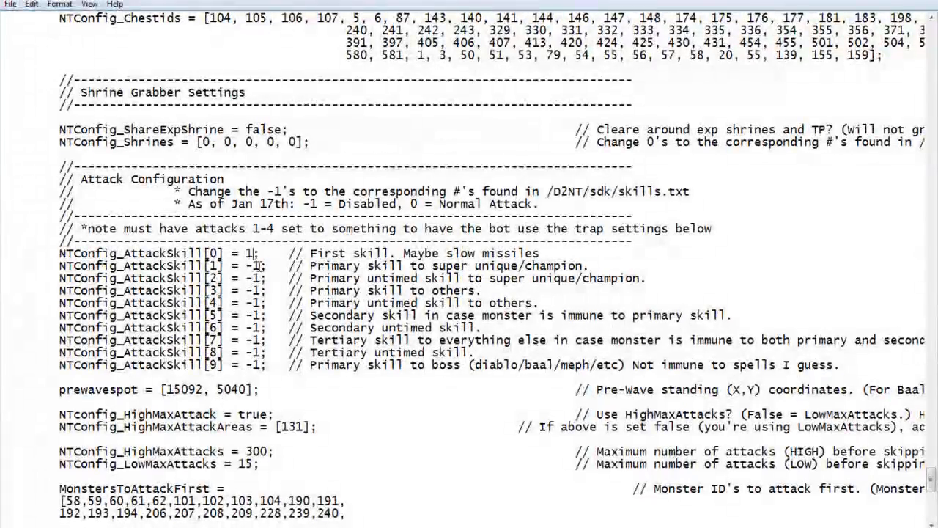
pyautogui.write('1')
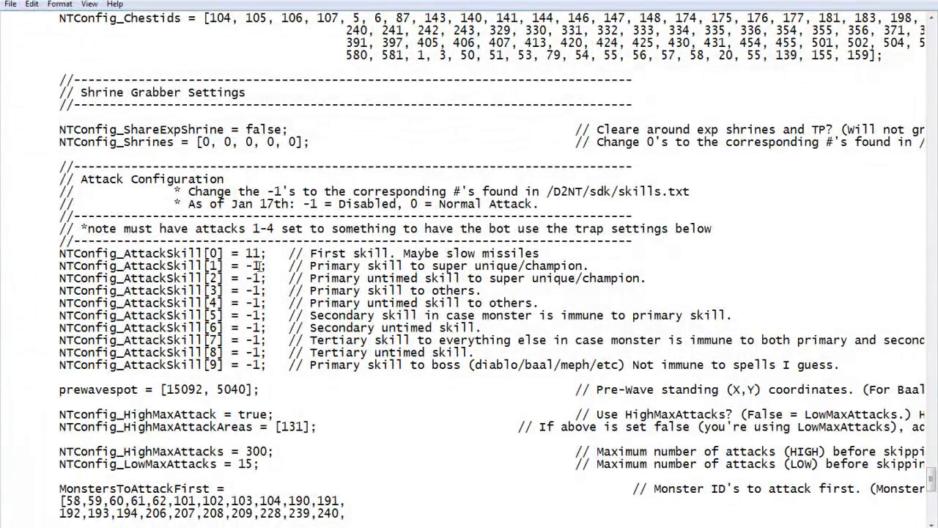
pyautogui.write('2')
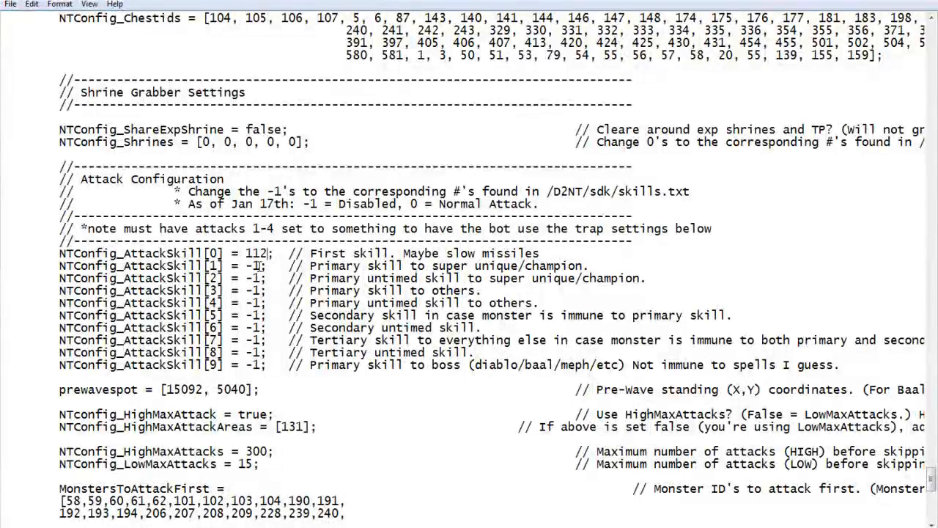
pyautogui.press('Backspace')
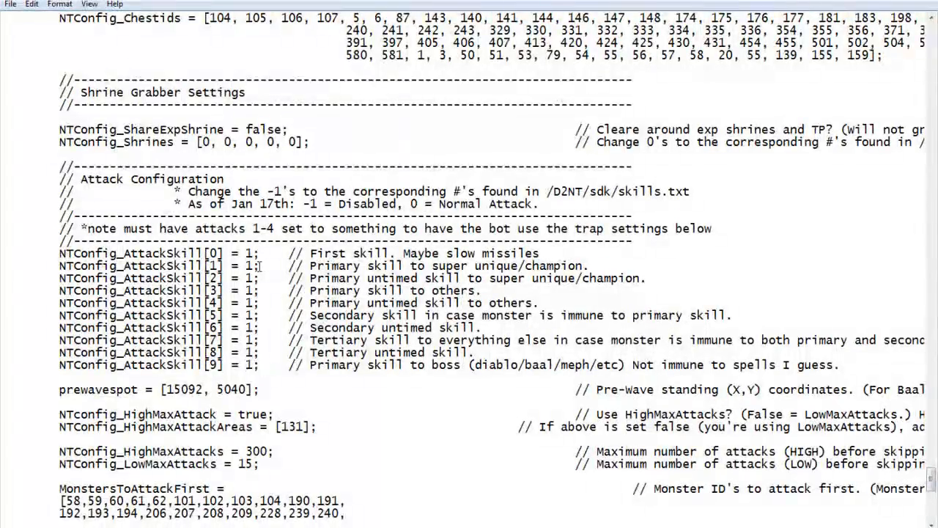
pyautogui.scroll(-3)
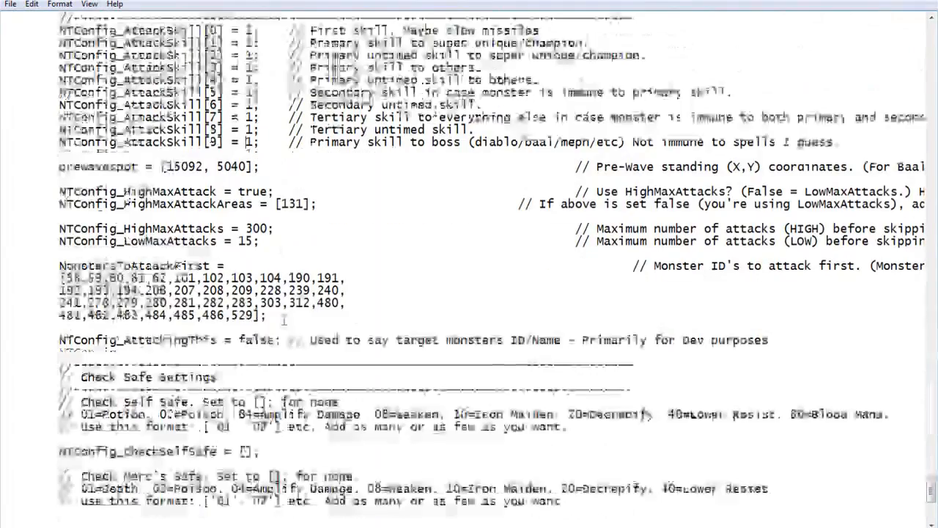
# Keep NTConfig_UseShadow as "Master" and save the Assassin config from the File menu
pyautogui.scroll(-3)
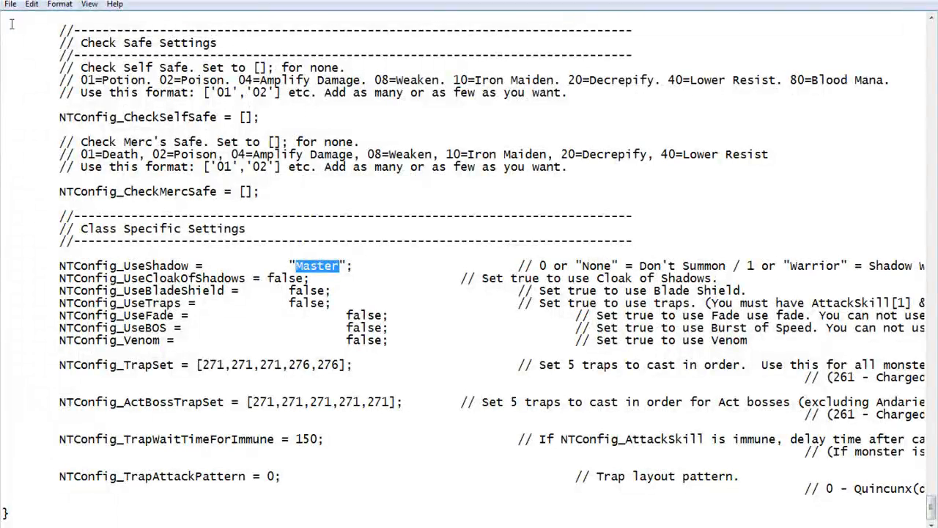
pyautogui.click(10, 4)
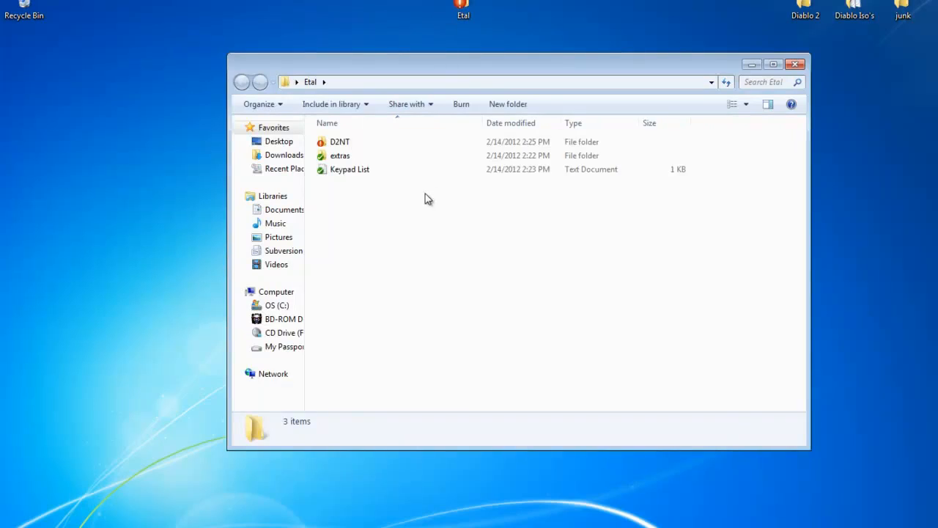
# Open the D2NT folder and start the ETAL Manager application
pyautogui.doubleClick(340, 141)
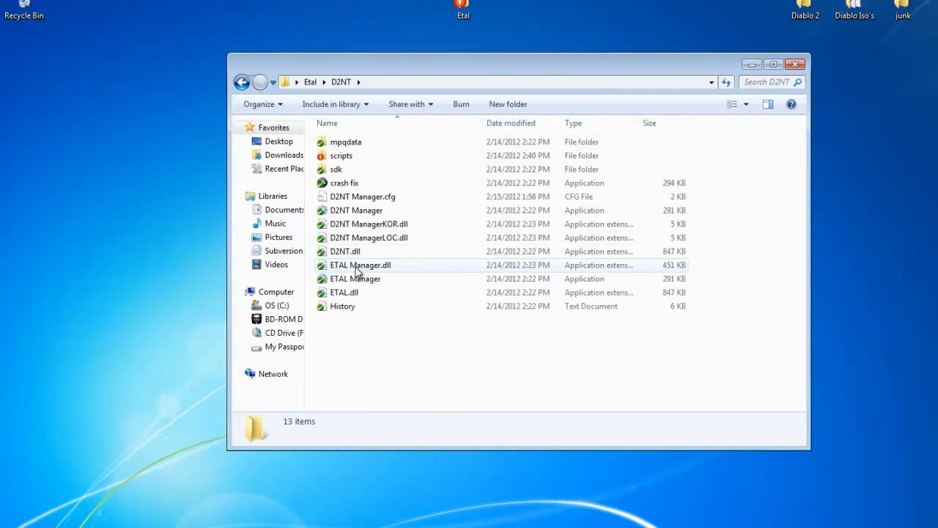
pyautogui.click(355, 279)
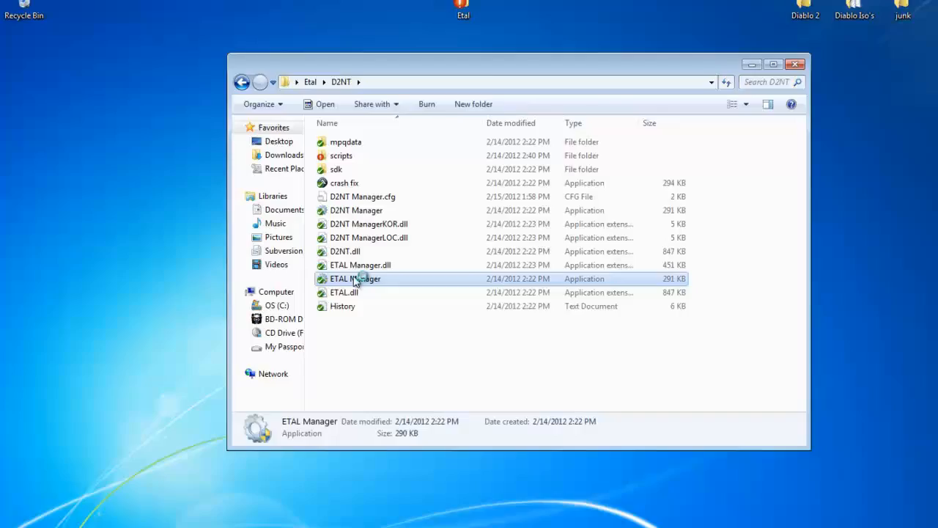
pyautogui.doubleClick(355, 278)
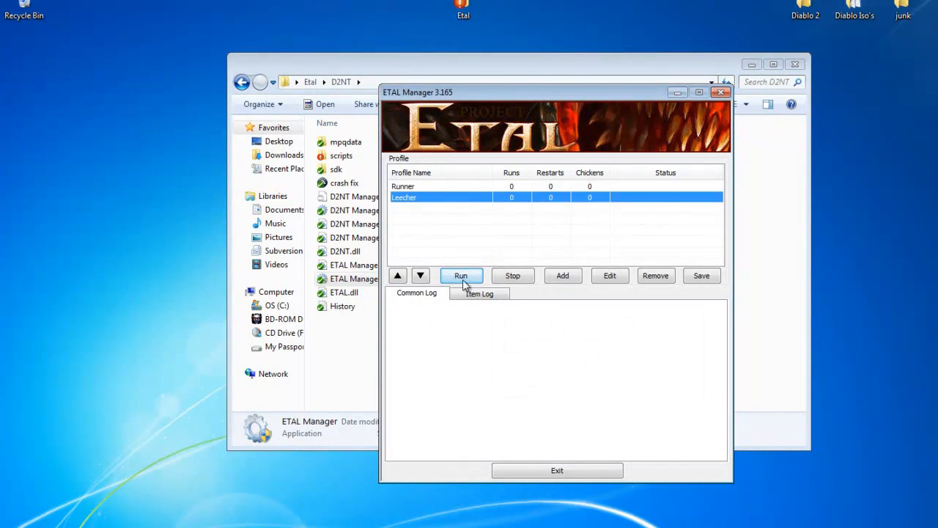